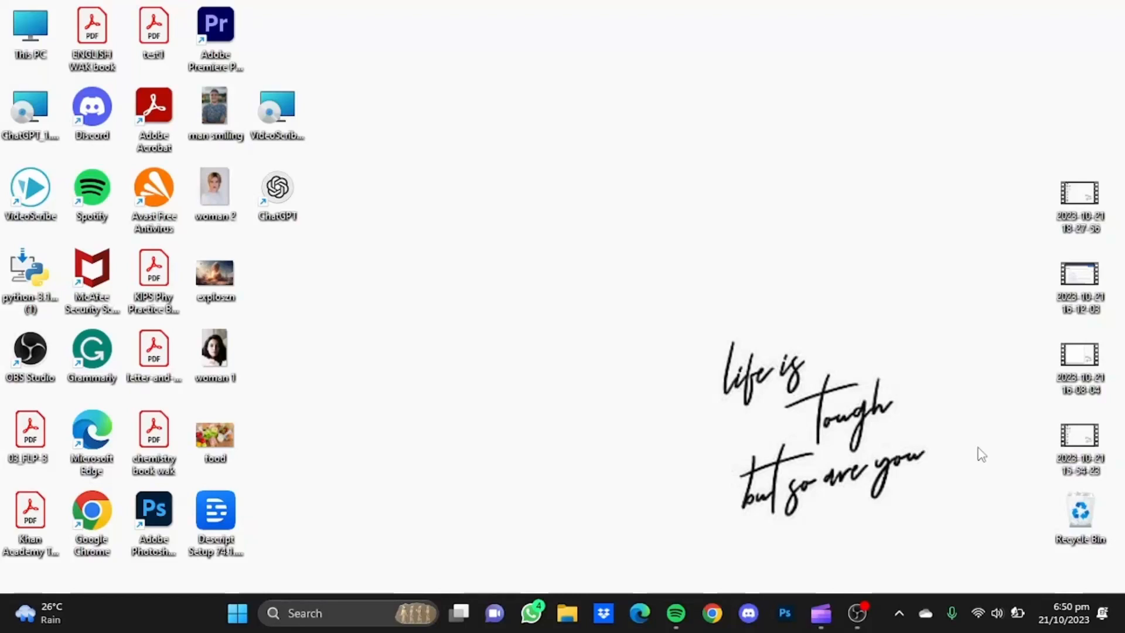
{"action": "mouse_move", "coordinate": [799, 518]}
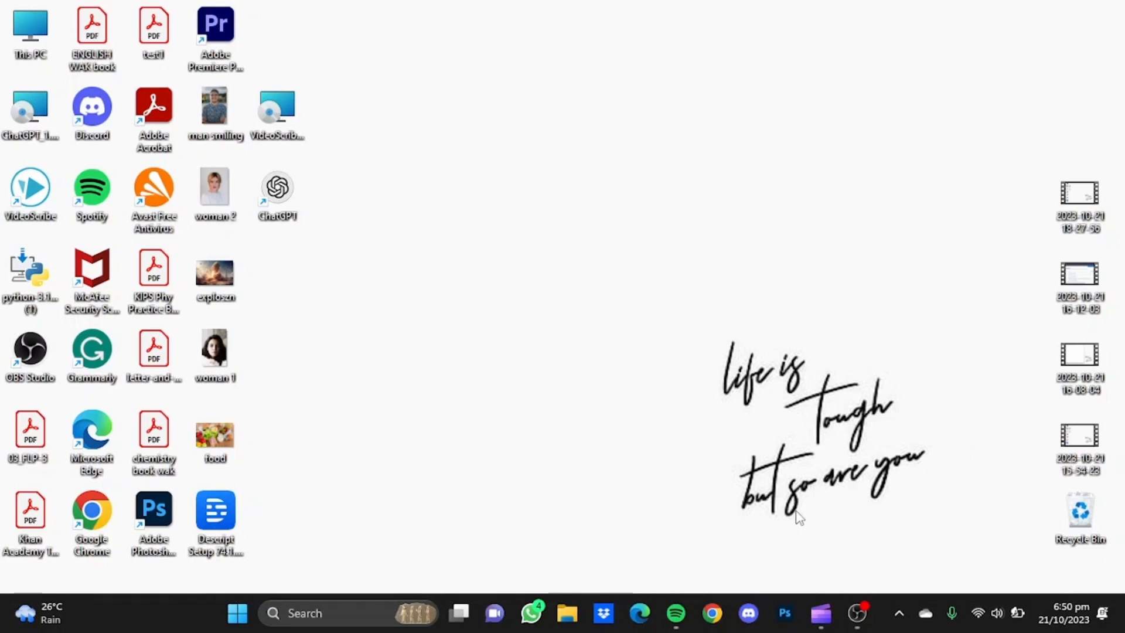
{"action": "mouse_move", "coordinate": [750, 506]}
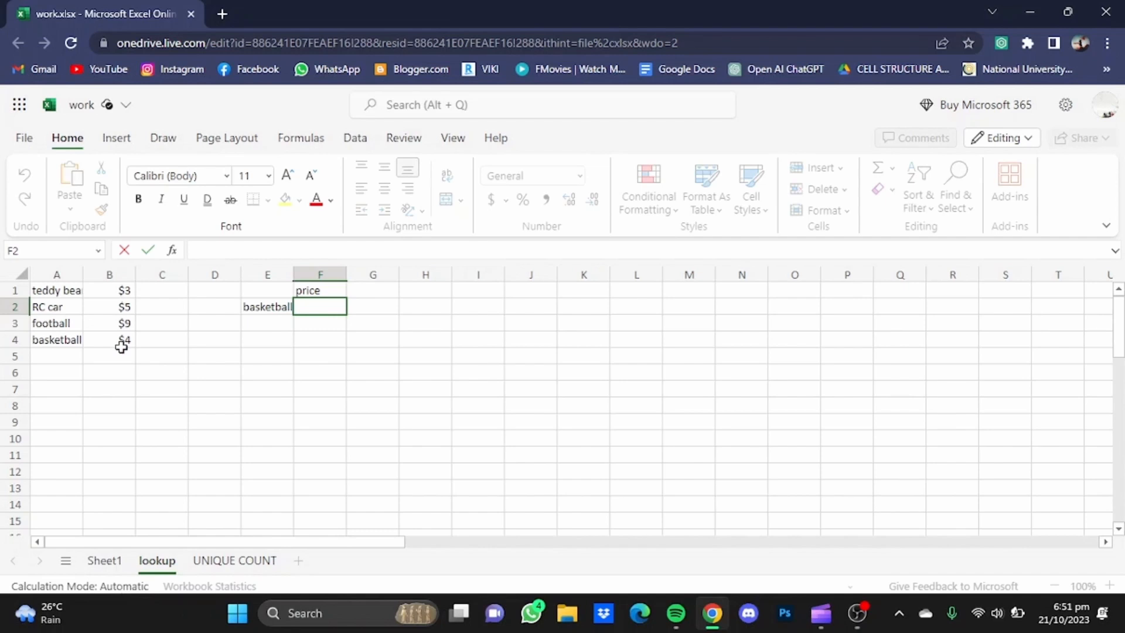
{"action": "mouse_move", "coordinate": [109, 381]}
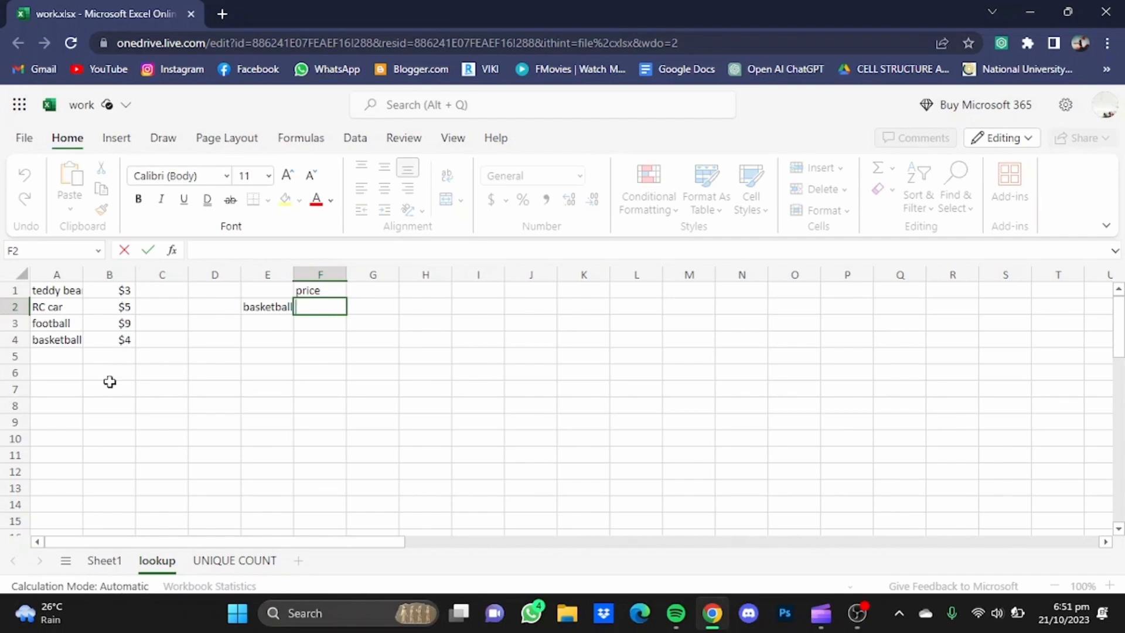
{"action": "mouse_move", "coordinate": [63, 357]}
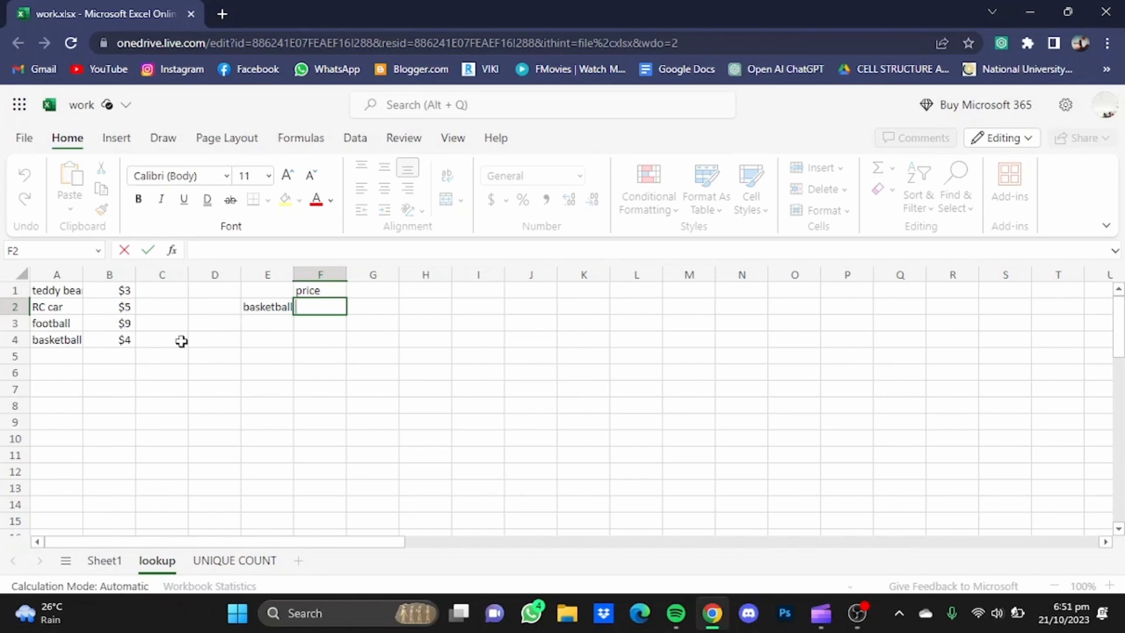
{"action": "mouse_move", "coordinate": [189, 349]}
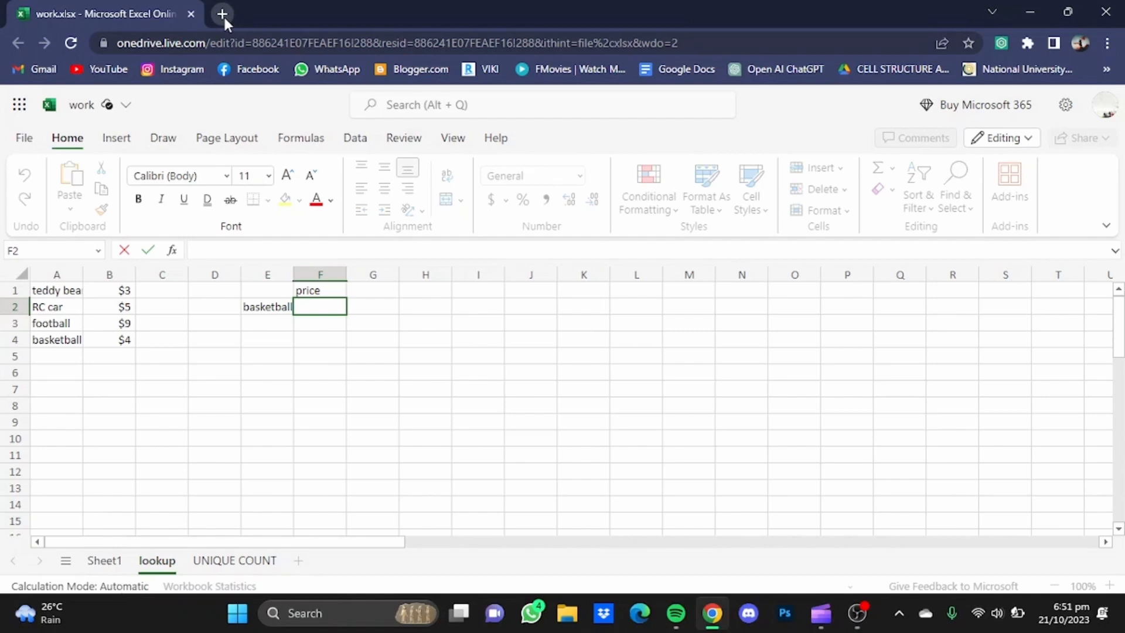
- In ChatGPT, ask for an Excel formula that finds "basketball" in a list and returns its price
{"action": "left_click", "coordinate": [222, 13]}
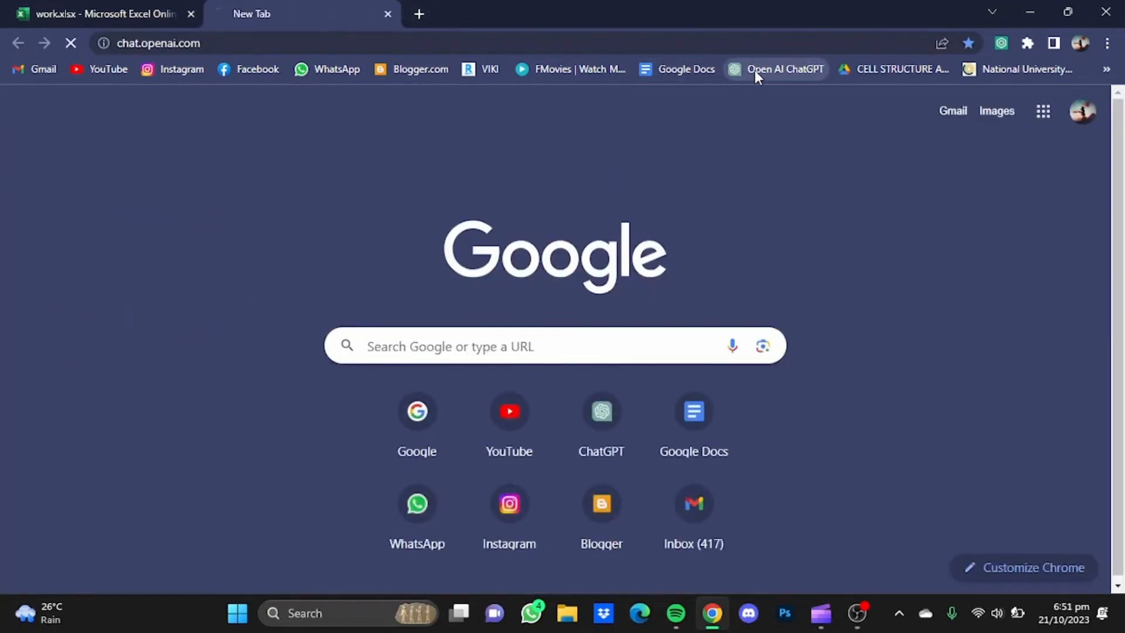
{"action": "left_click", "coordinate": [785, 69]}
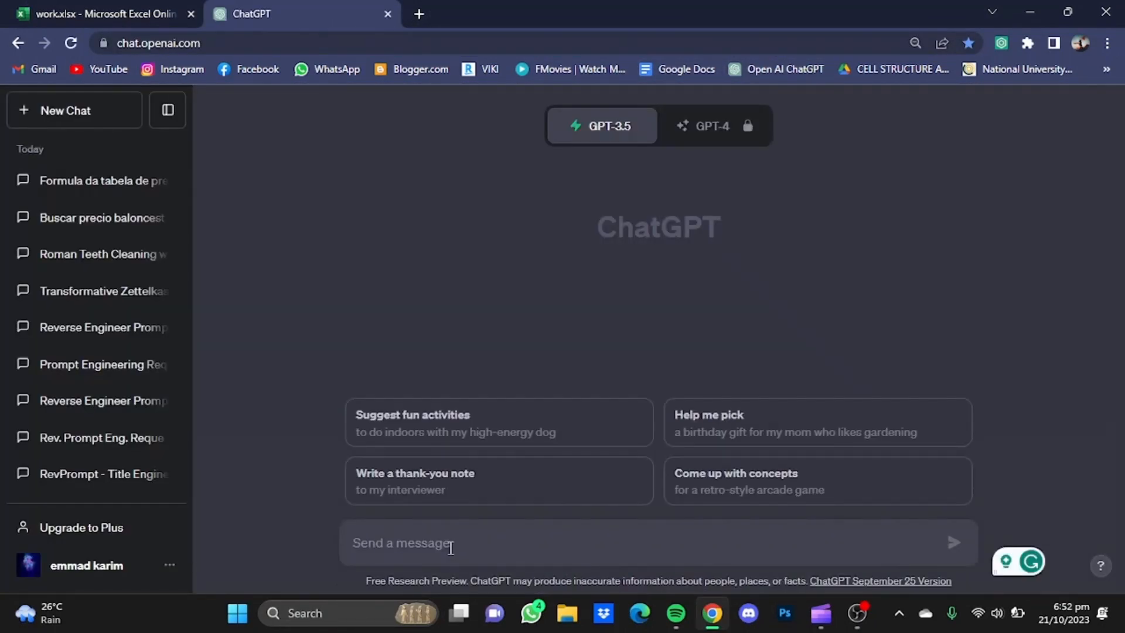
{"action": "type", "text": "give me"}
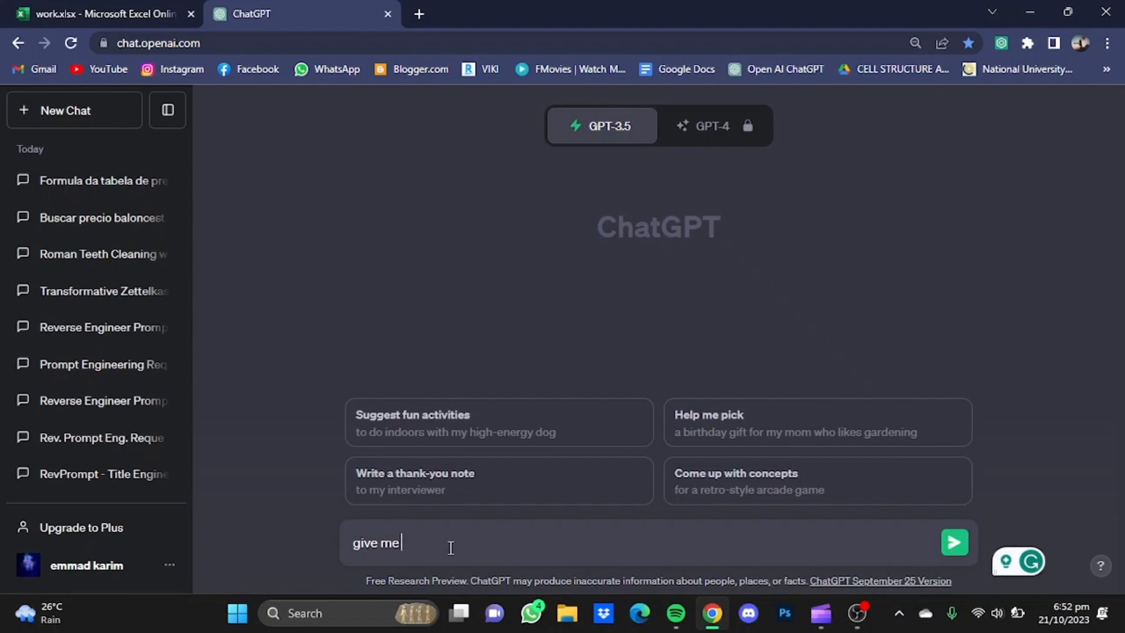
{"action": "type", "text": "an"}
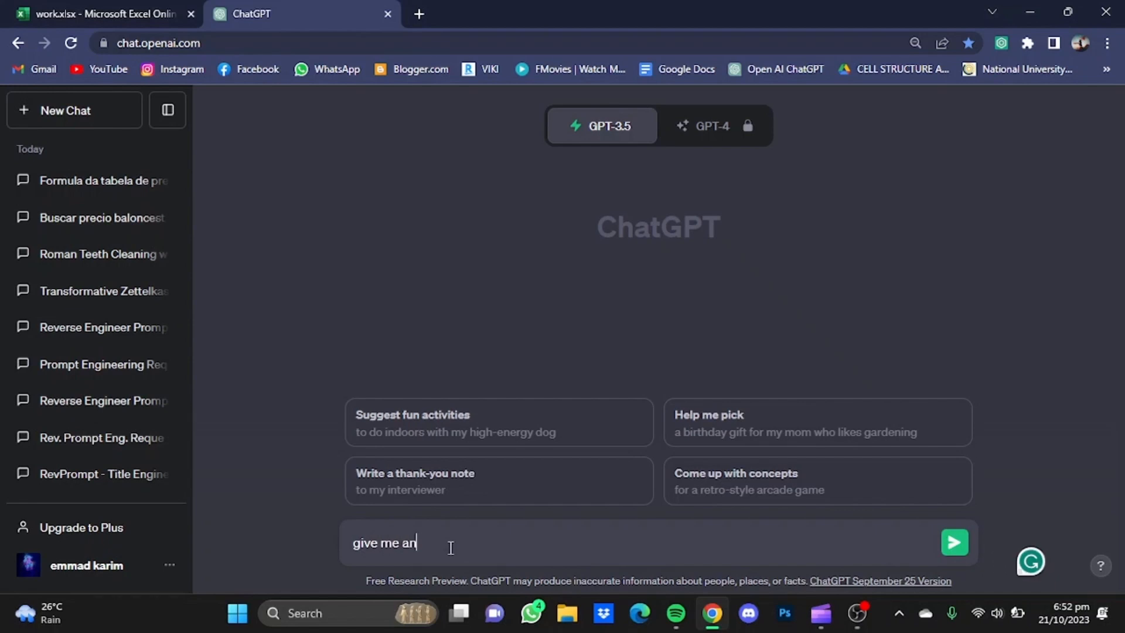
{"action": "type", "text": "excel formula f"}
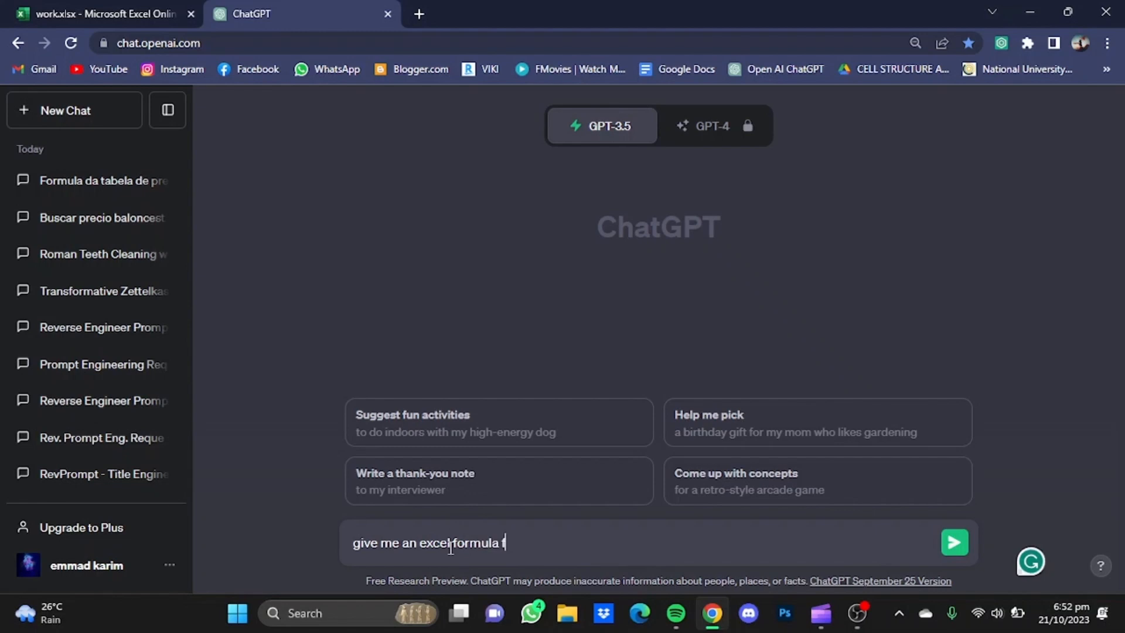
{"action": "type", "text": "or find"}
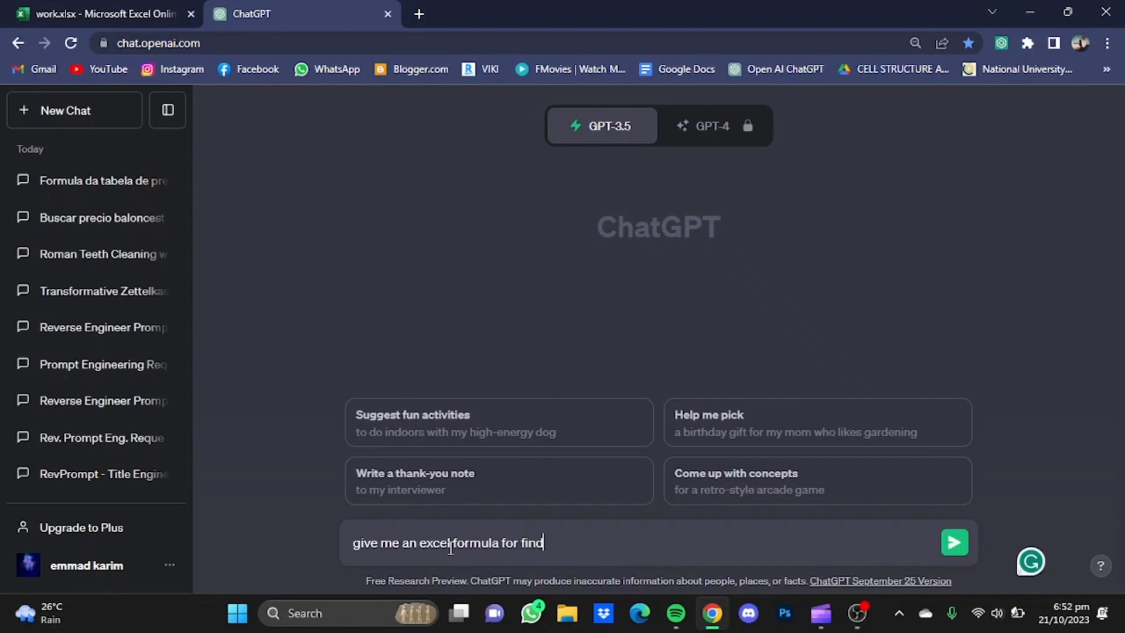
{"action": "type", "text": "ing"}
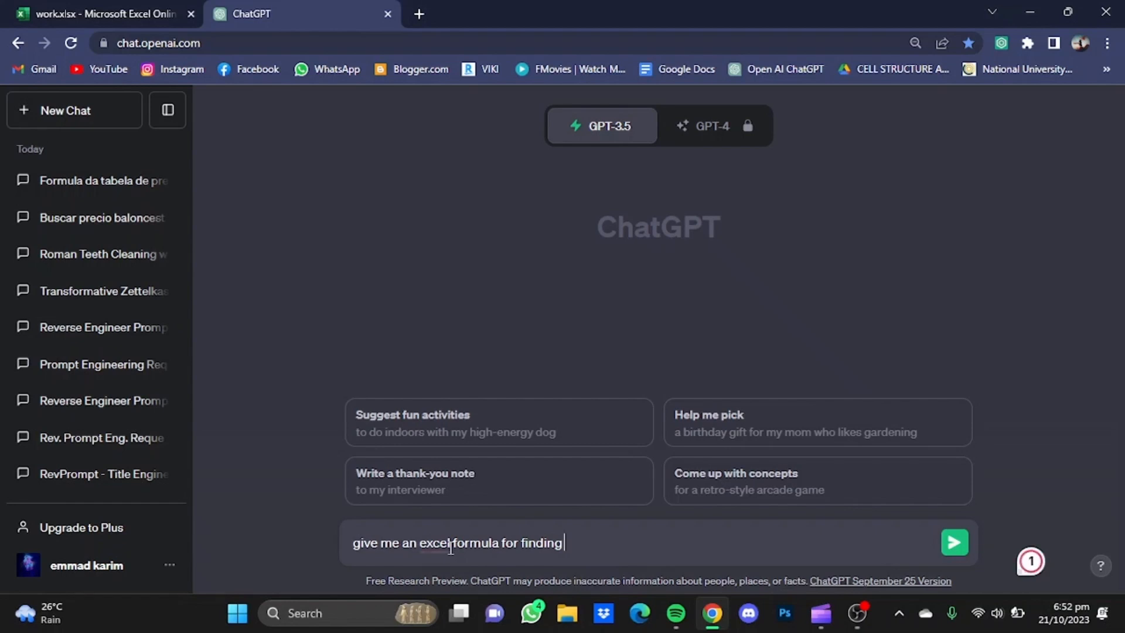
{"action": "type", "text": "\"bask"}
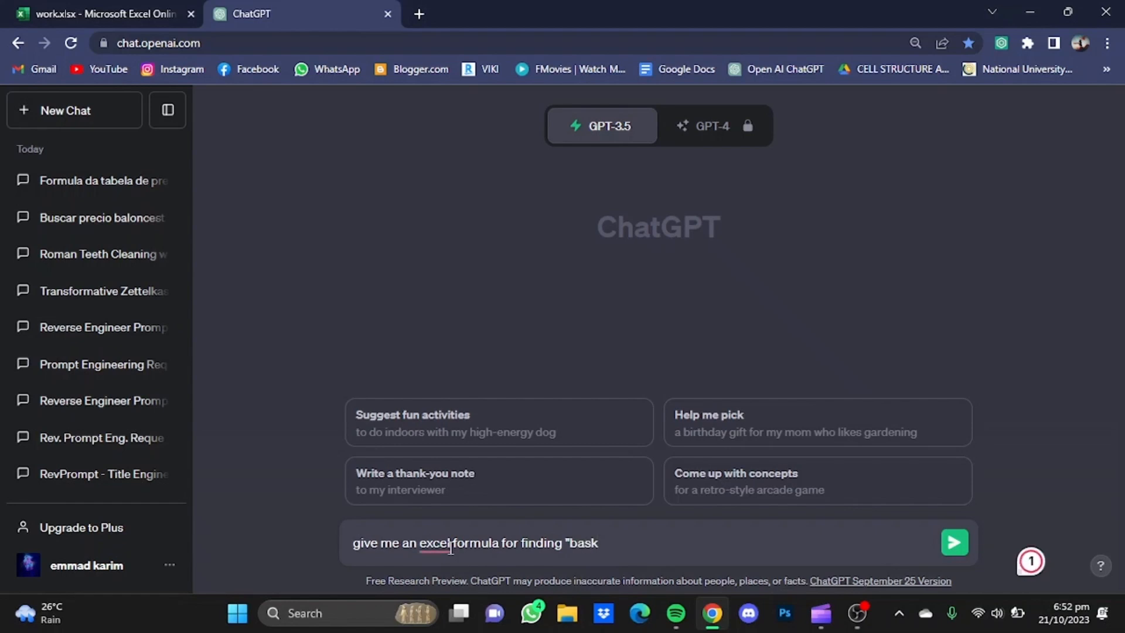
{"action": "type", "text": "etball"}
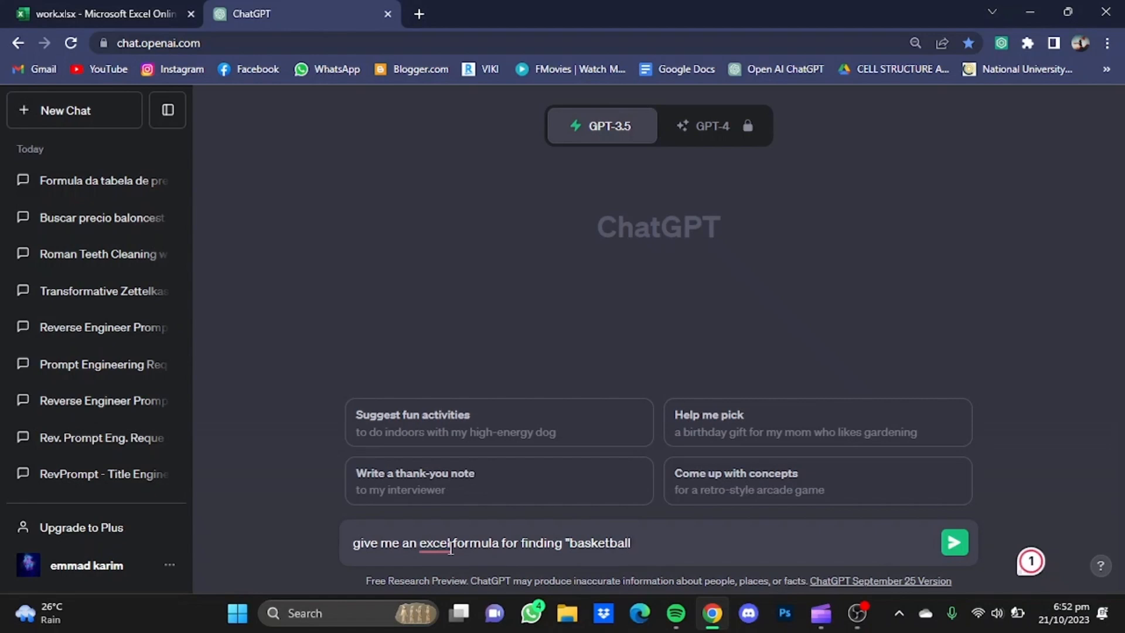
{"action": "type", "text": "\""}
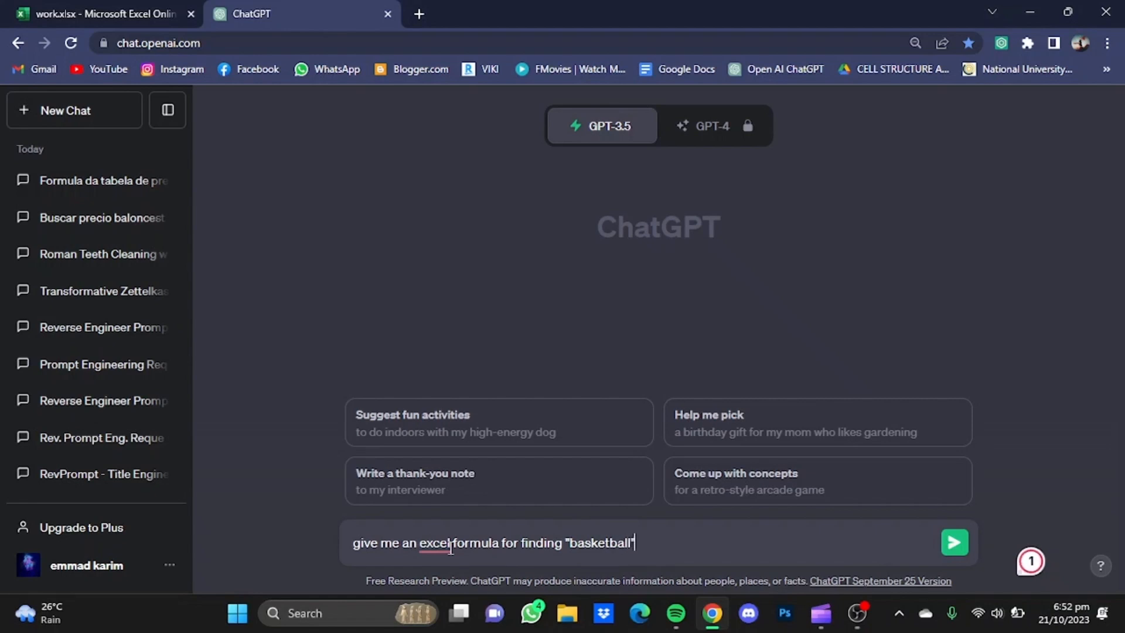
{"action": "type", "text": "in a list and"}
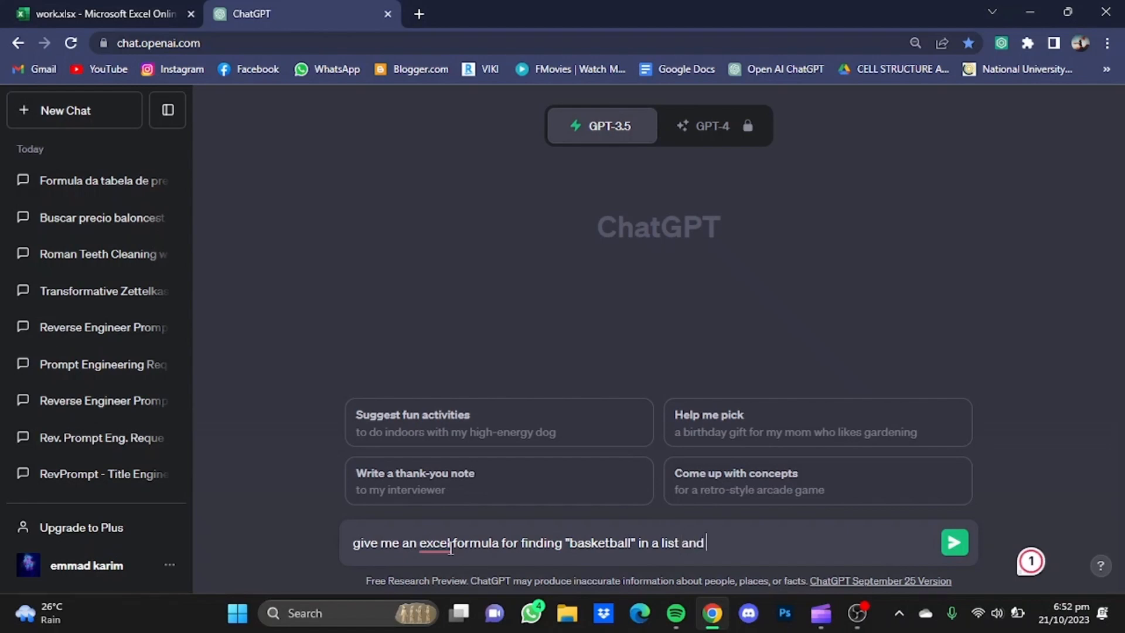
{"action": "type", "text": "return me the pri"}
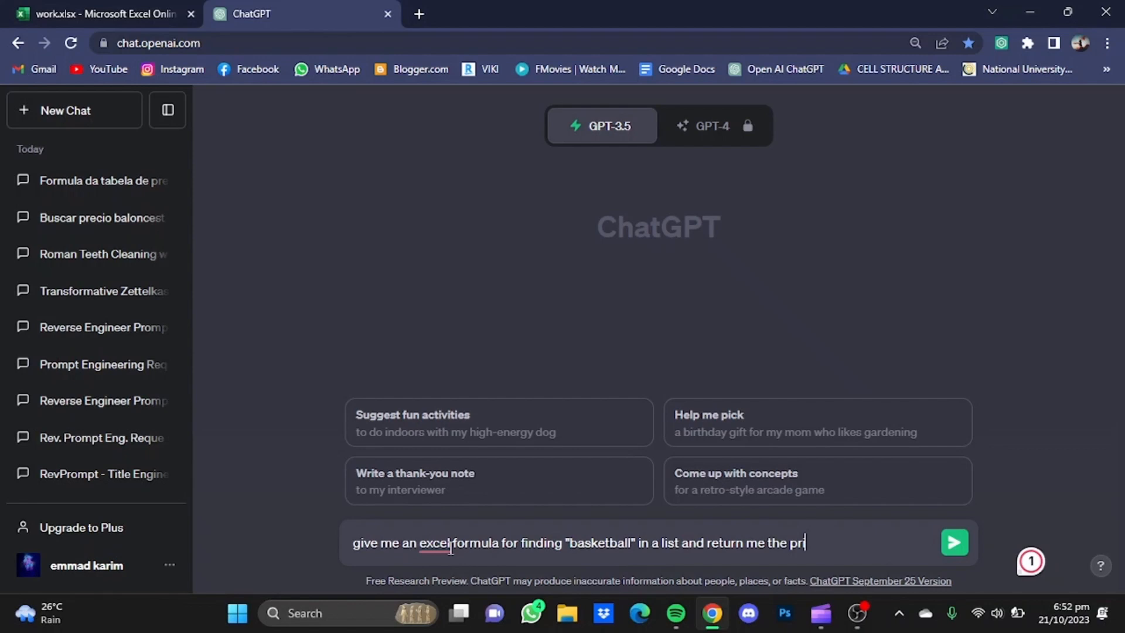
- Send the question, copy the returned VLOOKUP formula, and return to work.xlsx
{"action": "left_click", "coordinate": [955, 542]}
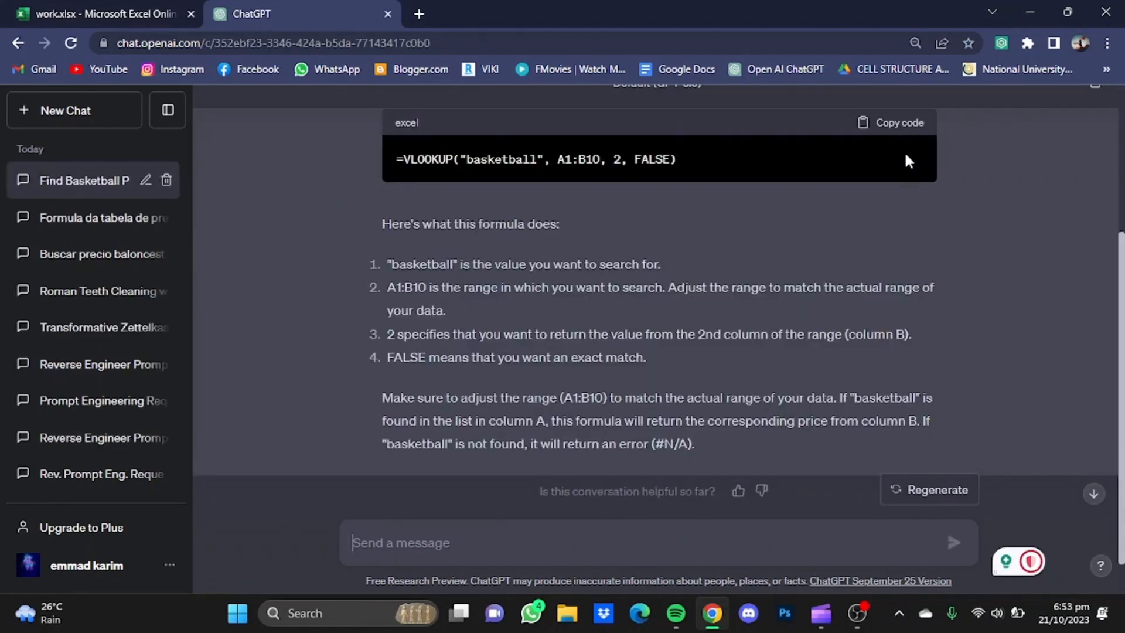
{"action": "left_click", "coordinate": [889, 122]}
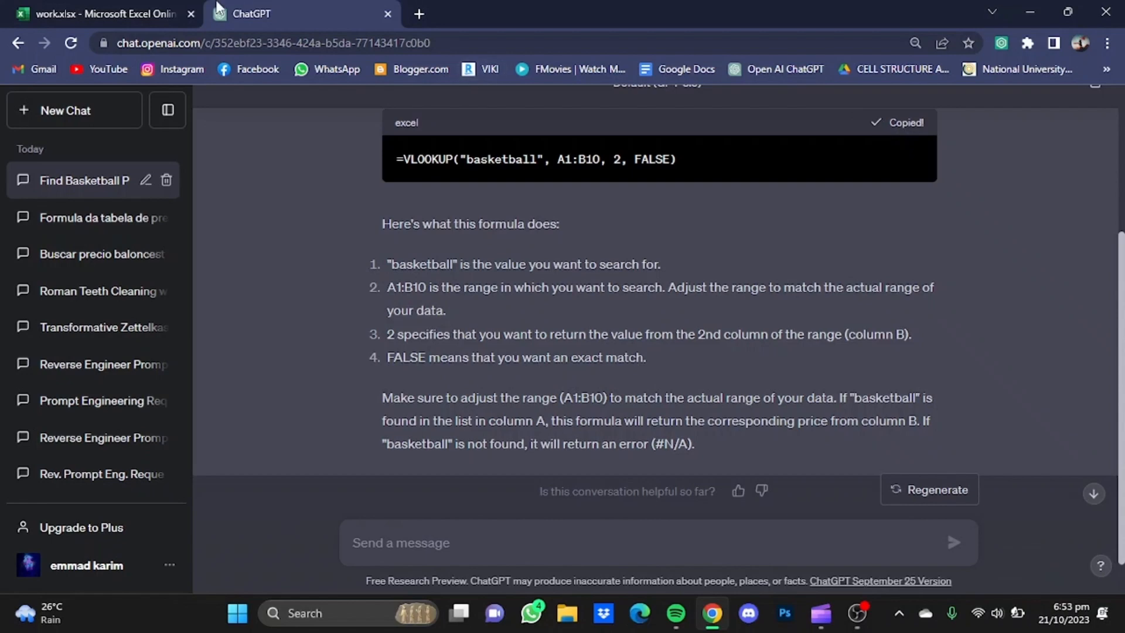
{"action": "left_click", "coordinate": [105, 14]}
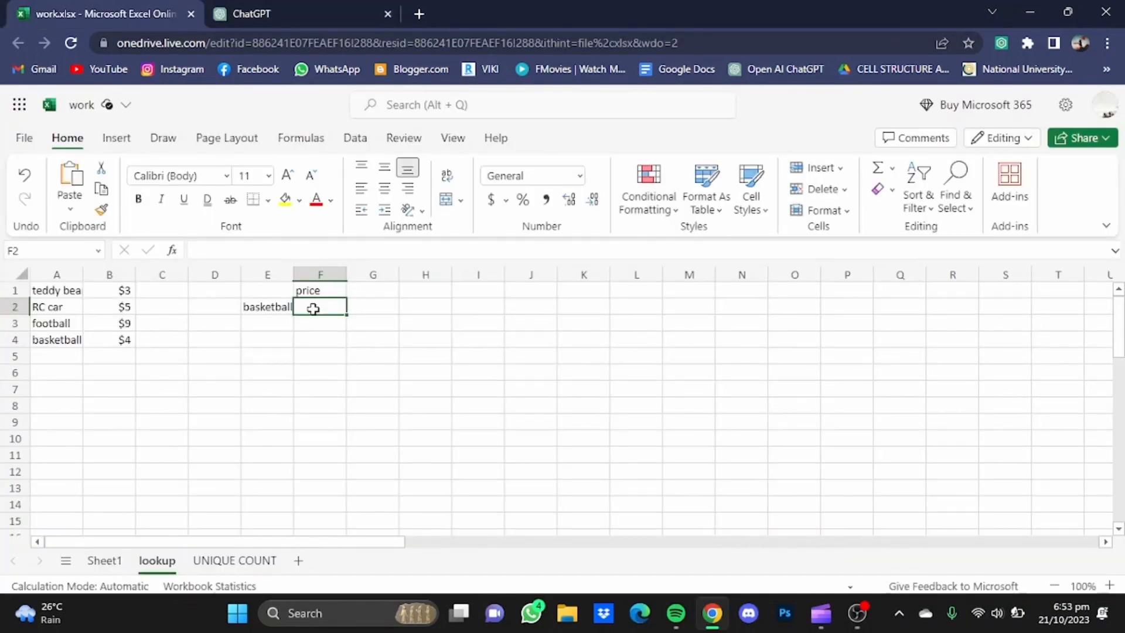
- Enter =VLOOKUP("basketball", A1:B10, 2, FALSE) in F2 so it returns basketball's price of 4
{"action": "double_click", "coordinate": [320, 306]}
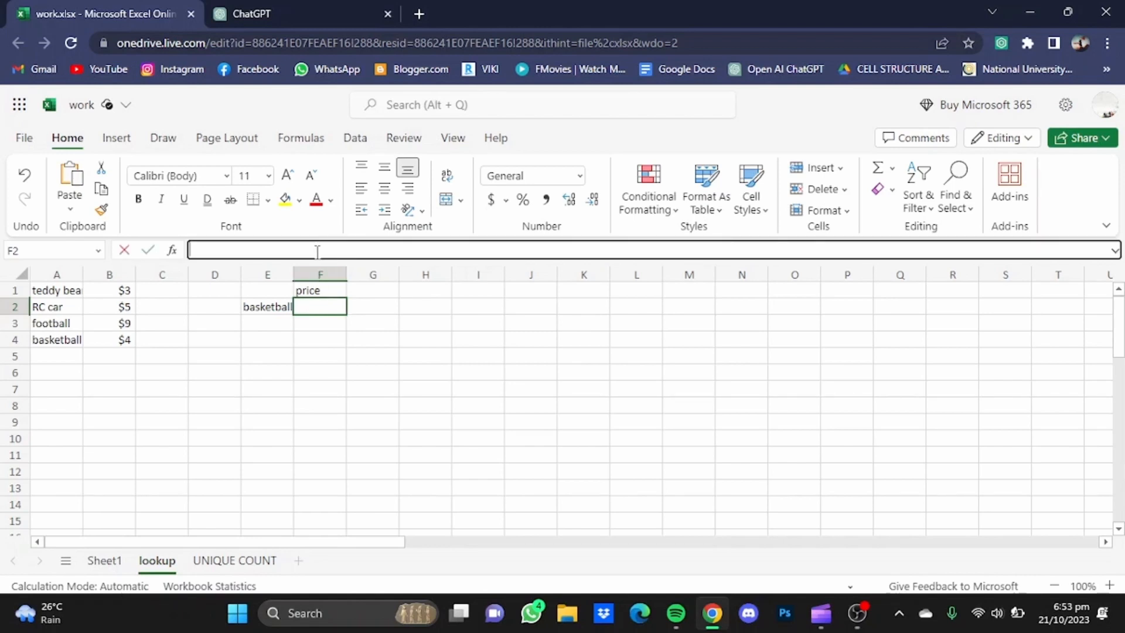
{"action": "type", "text": "=VLOOKUP(\"basketball\", A1:B10, 2, FALSE)"}
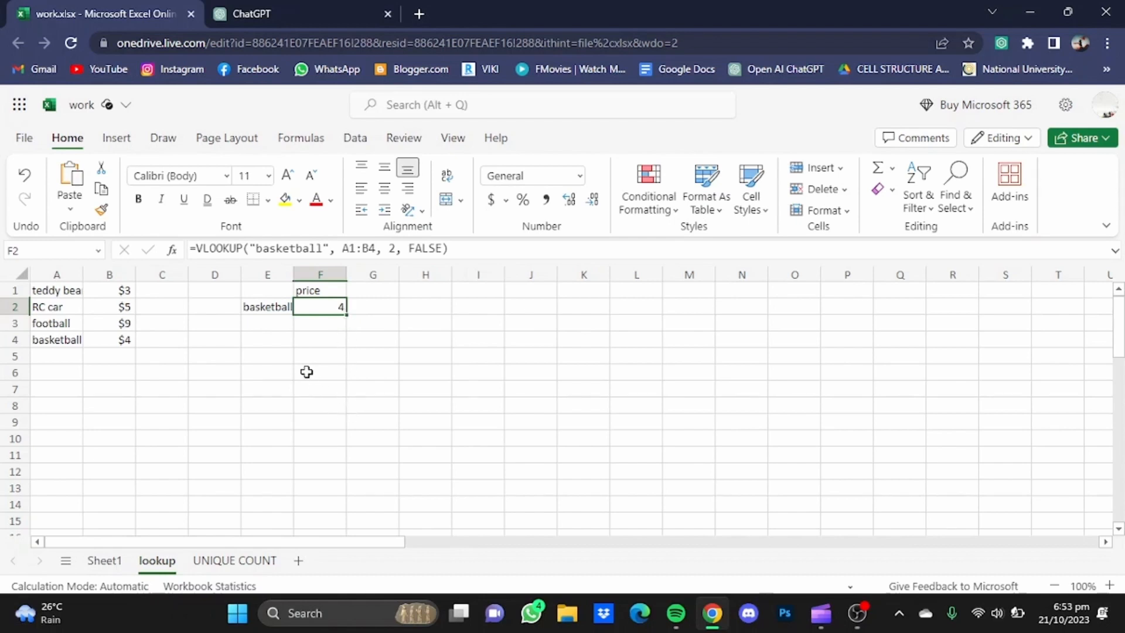
{"action": "left_click", "coordinate": [104, 560]}
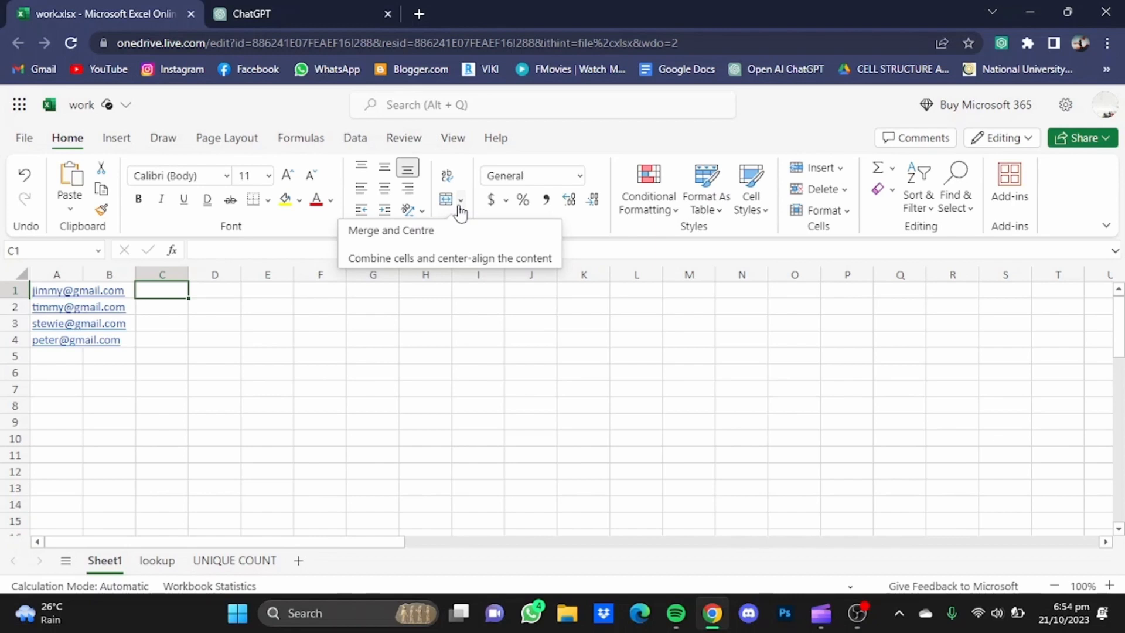
{"action": "mouse_move", "coordinate": [83, 356]}
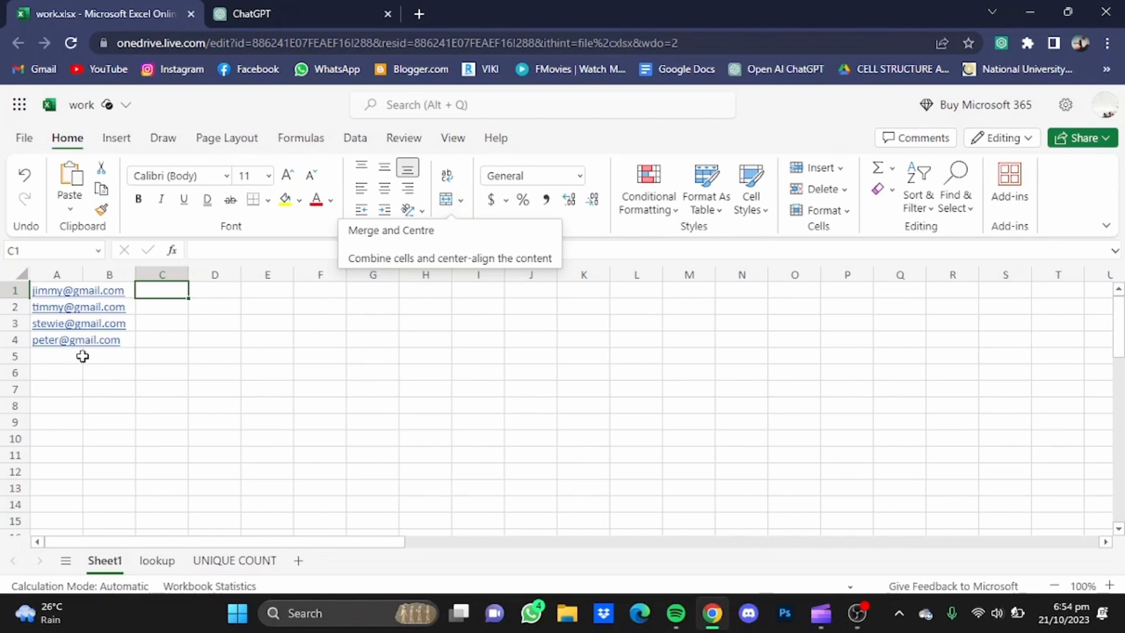
{"action": "mouse_move", "coordinate": [76, 315]}
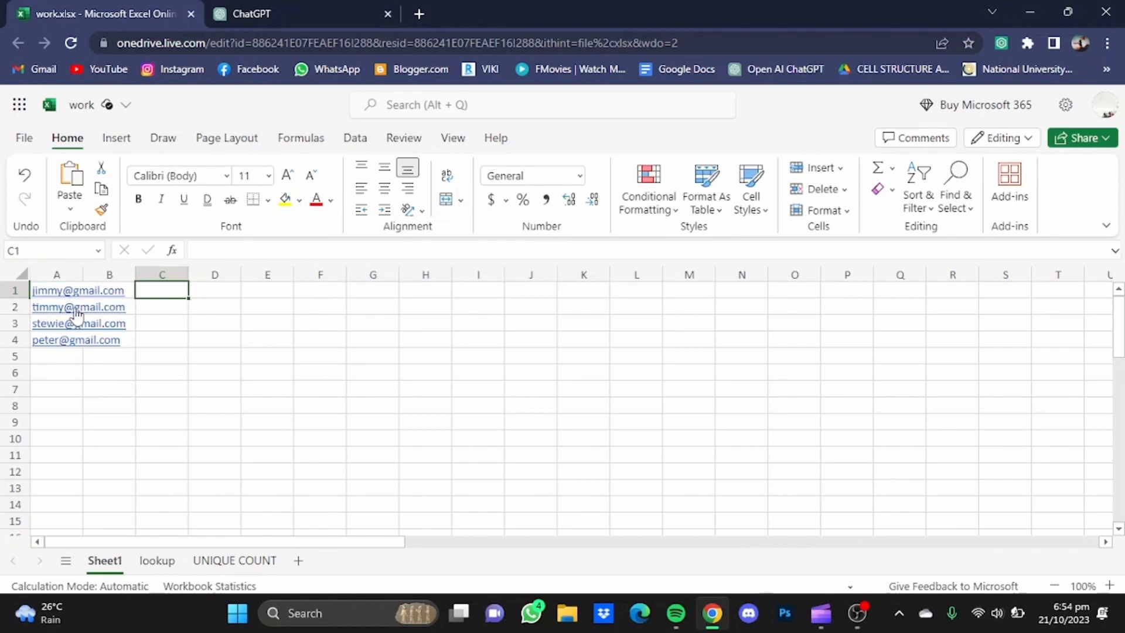
{"action": "mouse_move", "coordinate": [78, 323]}
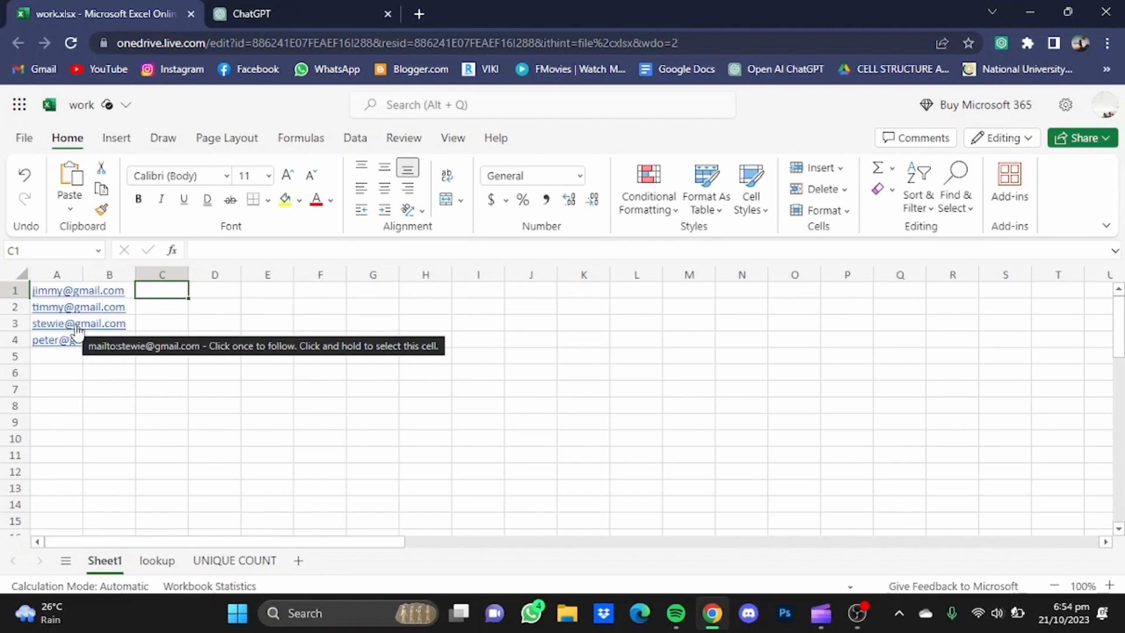
{"action": "mouse_move", "coordinate": [345, 97]}
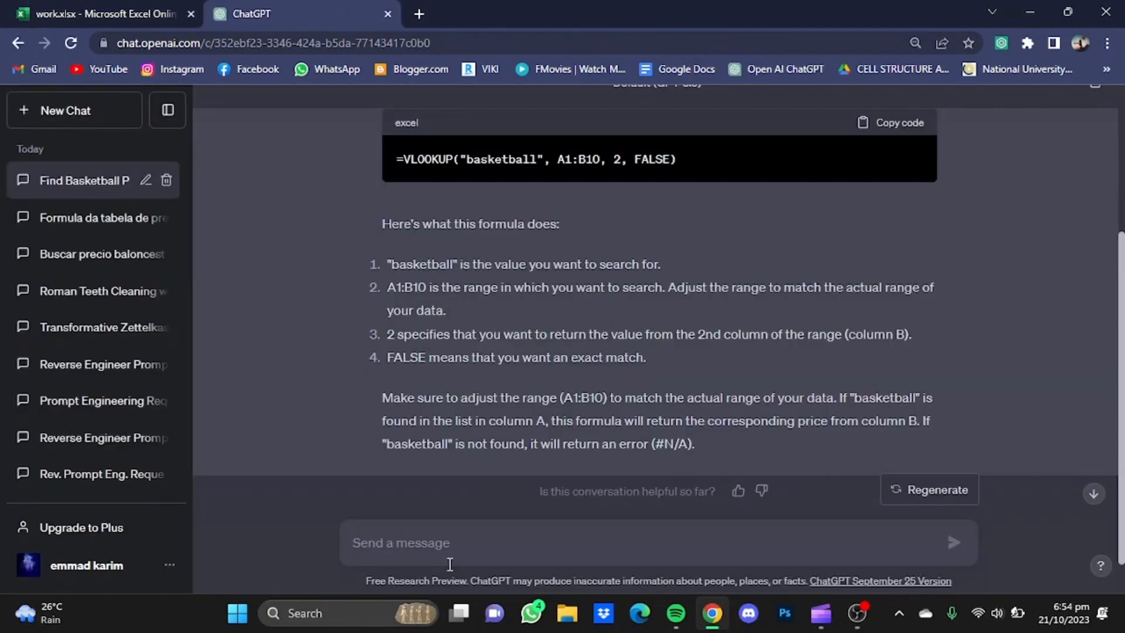
- Ask ChatGPT for a formula extracting text before the @ in A1 to A4, and copy the LEFT/FIND answer
{"action": "type", "text": "give me"}
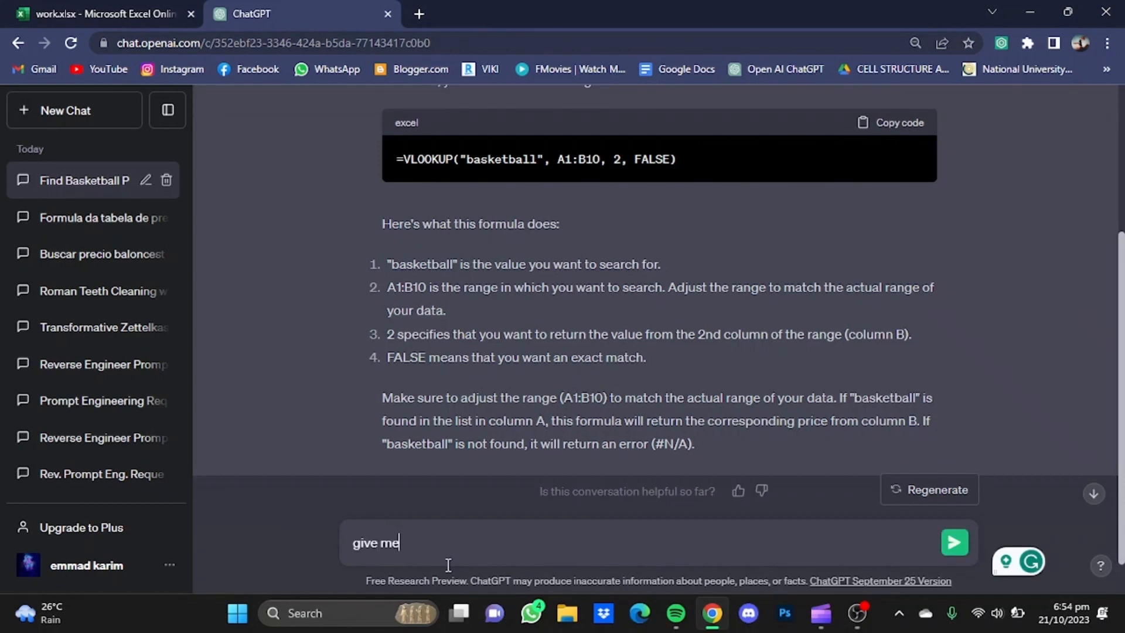
{"action": "type", "text": "an excel formula for e"}
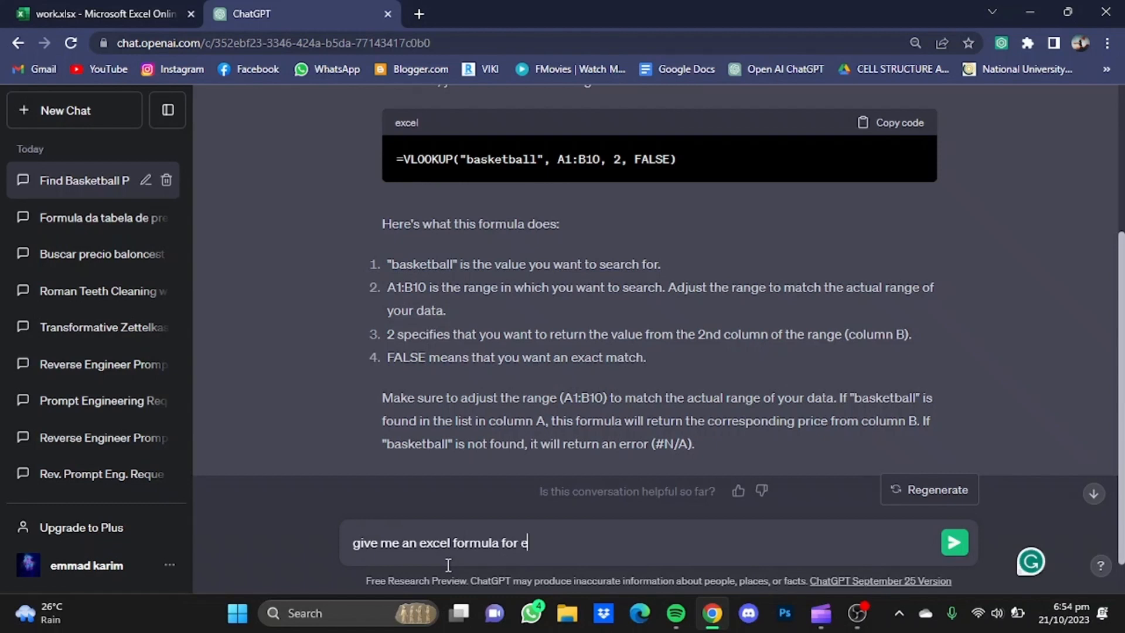
{"action": "type", "text": "xtrac"}
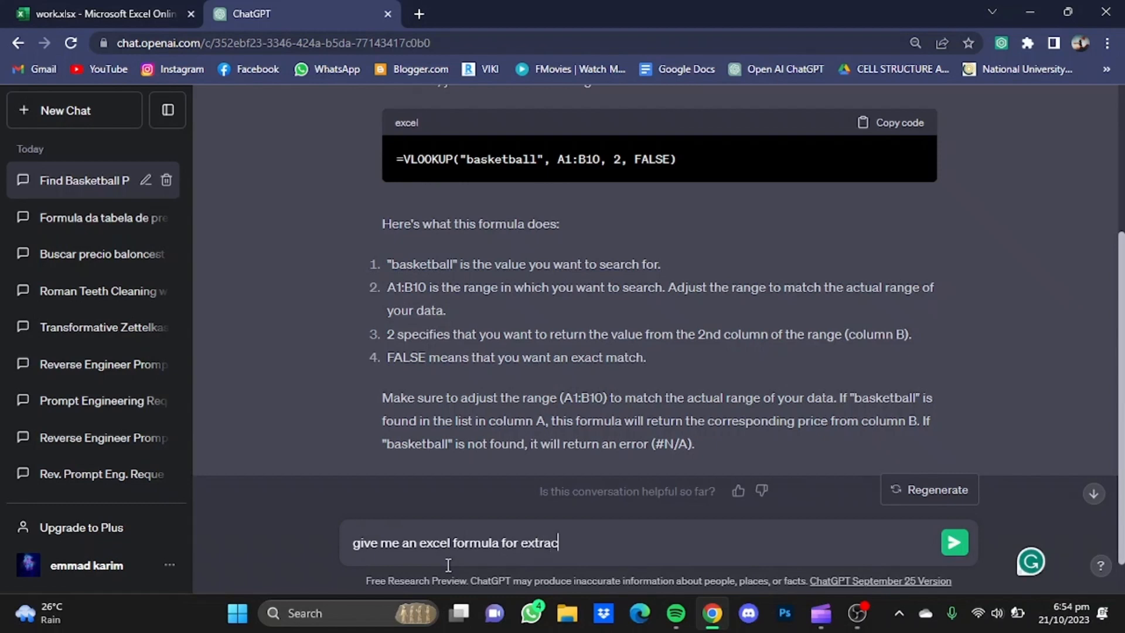
{"action": "type", "text": "ting t"}
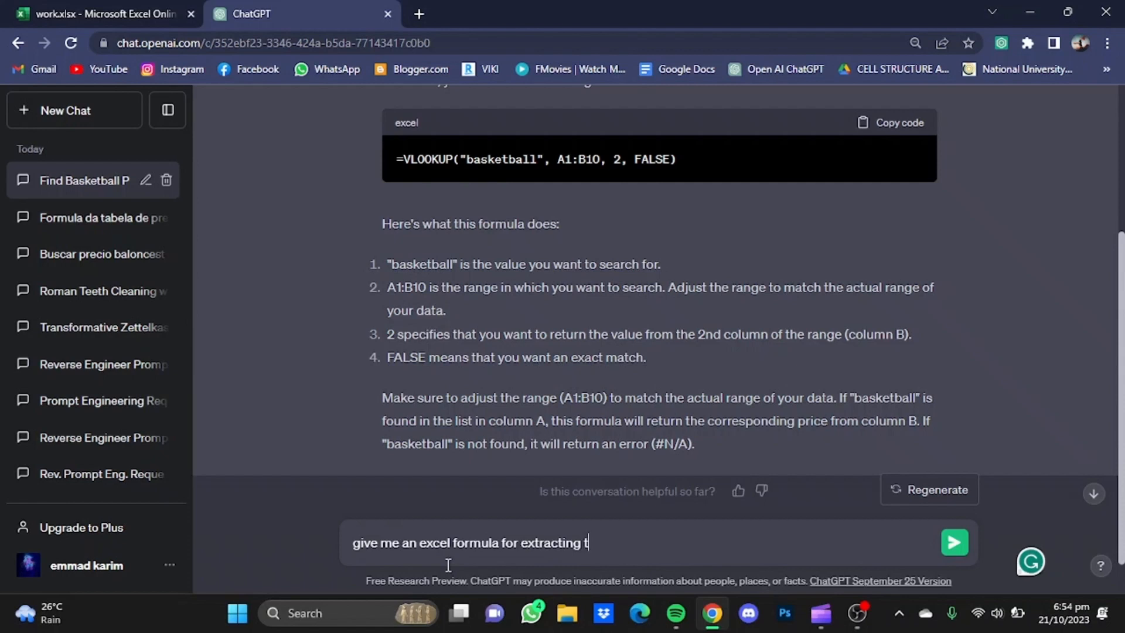
{"action": "type", "text": "ext"}
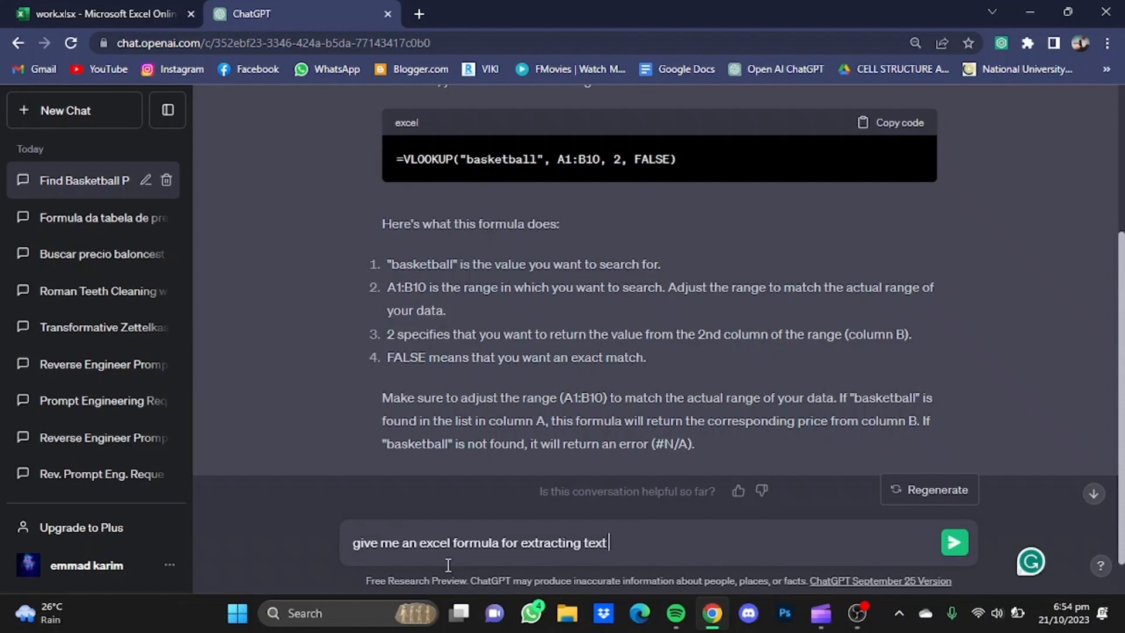
{"action": "type", "text": "before the @"}
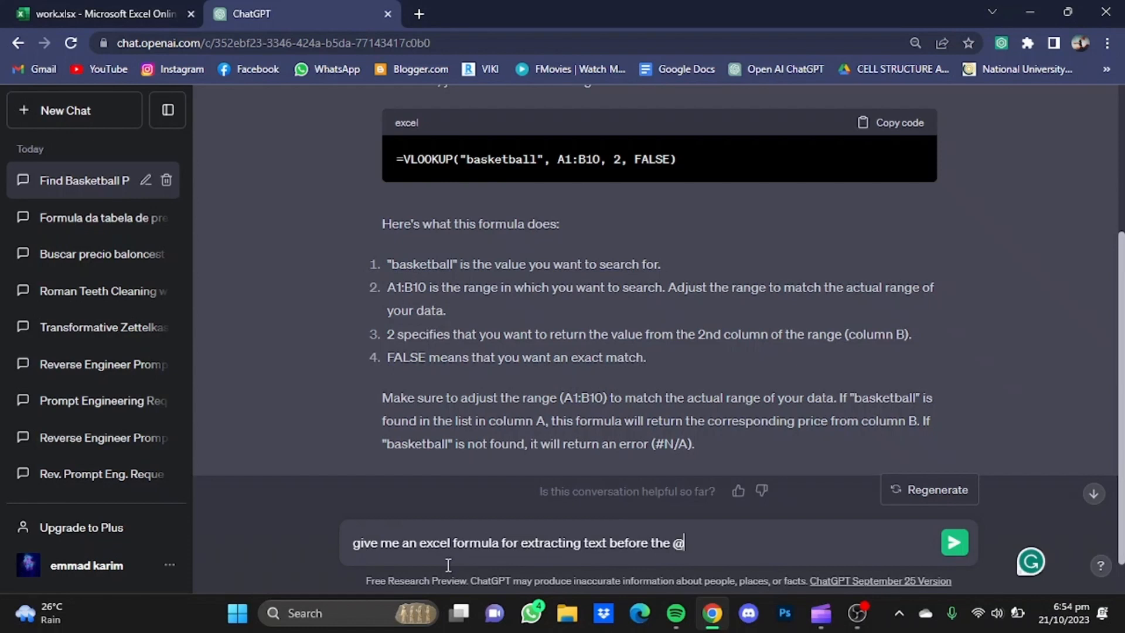
{"action": "type", "text": "character in the cells"}
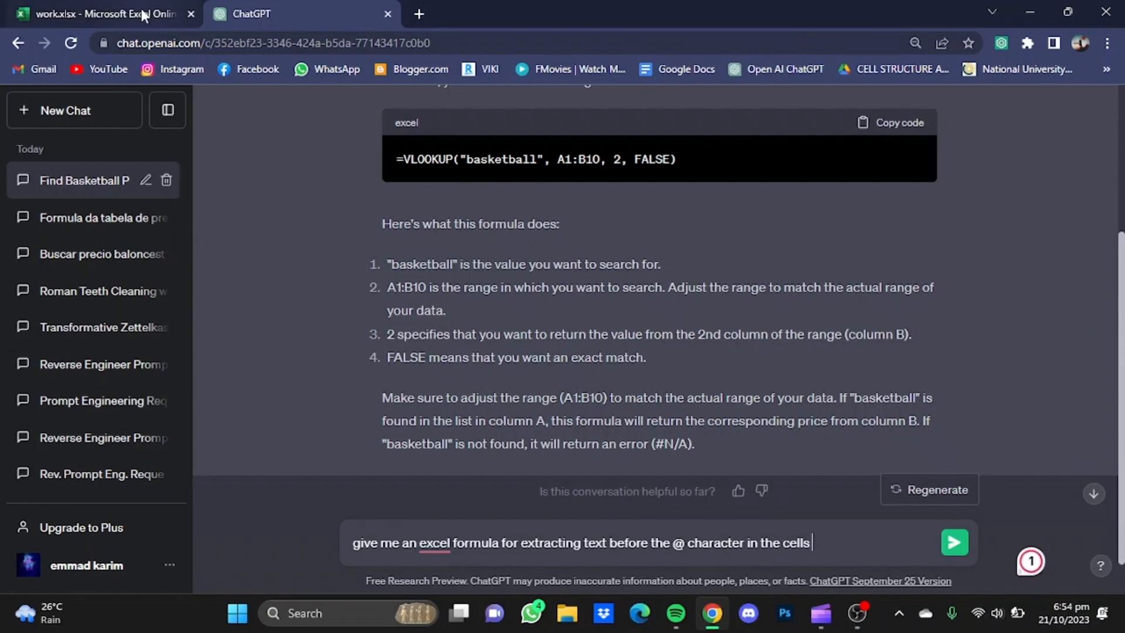
{"action": "left_click", "coordinate": [100, 14]}
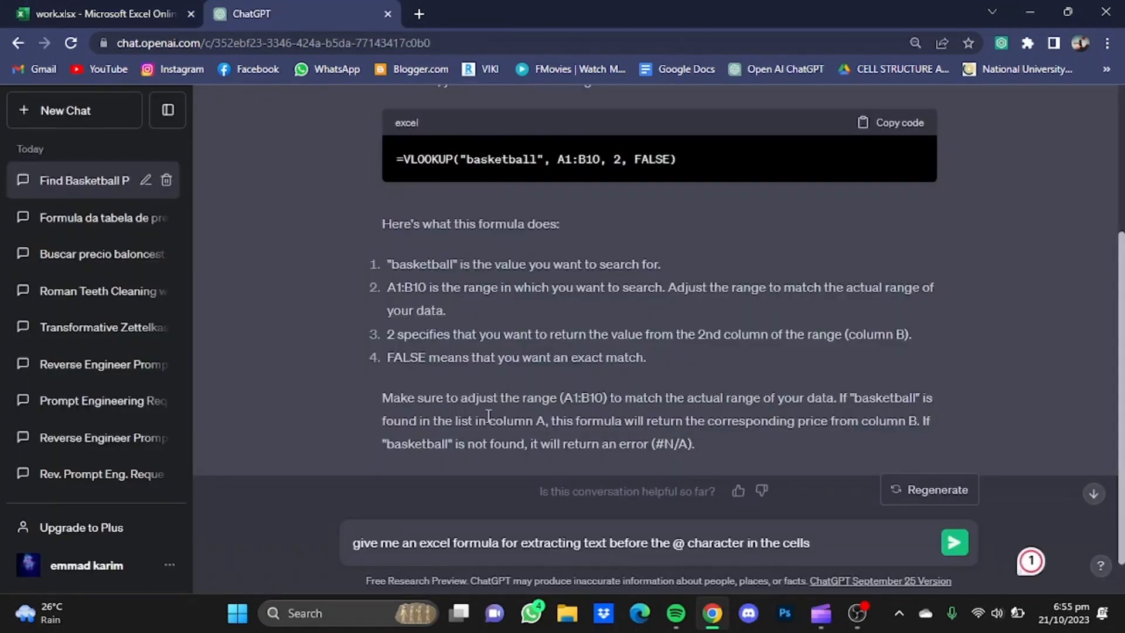
{"action": "type", "text": "a2"}
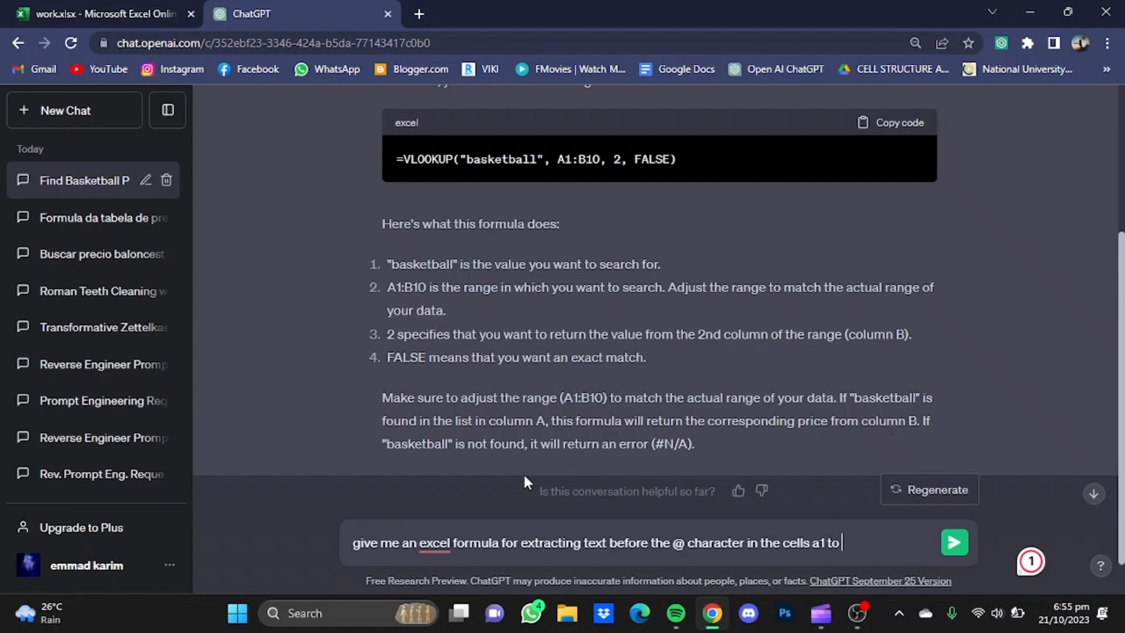
{"action": "type", "text": "a4"}
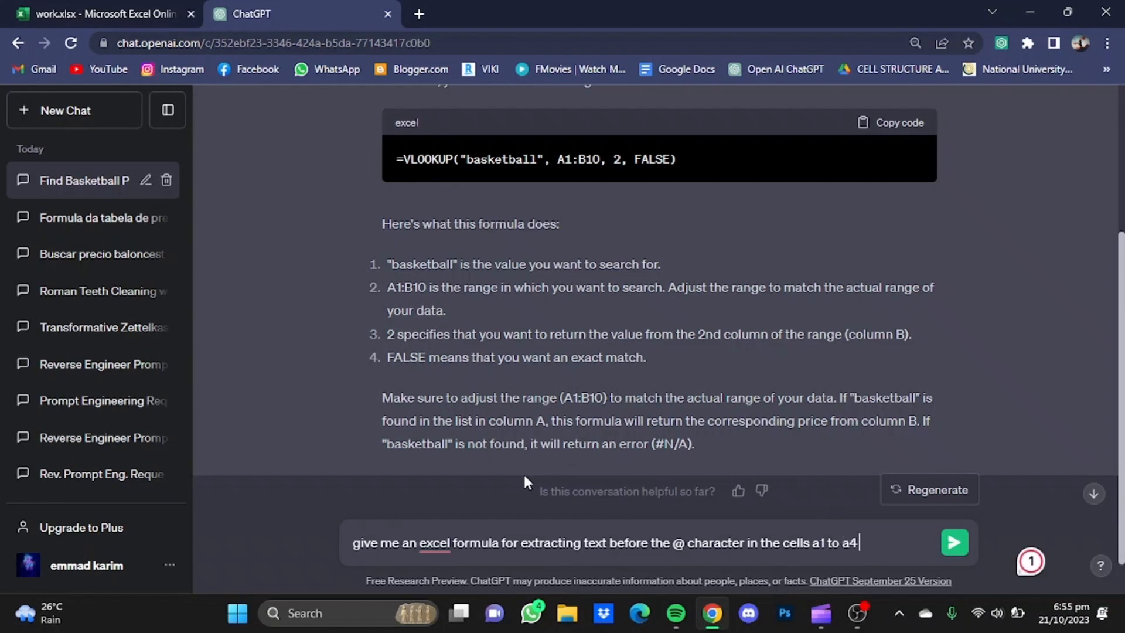
{"action": "left_click", "coordinate": [954, 542]}
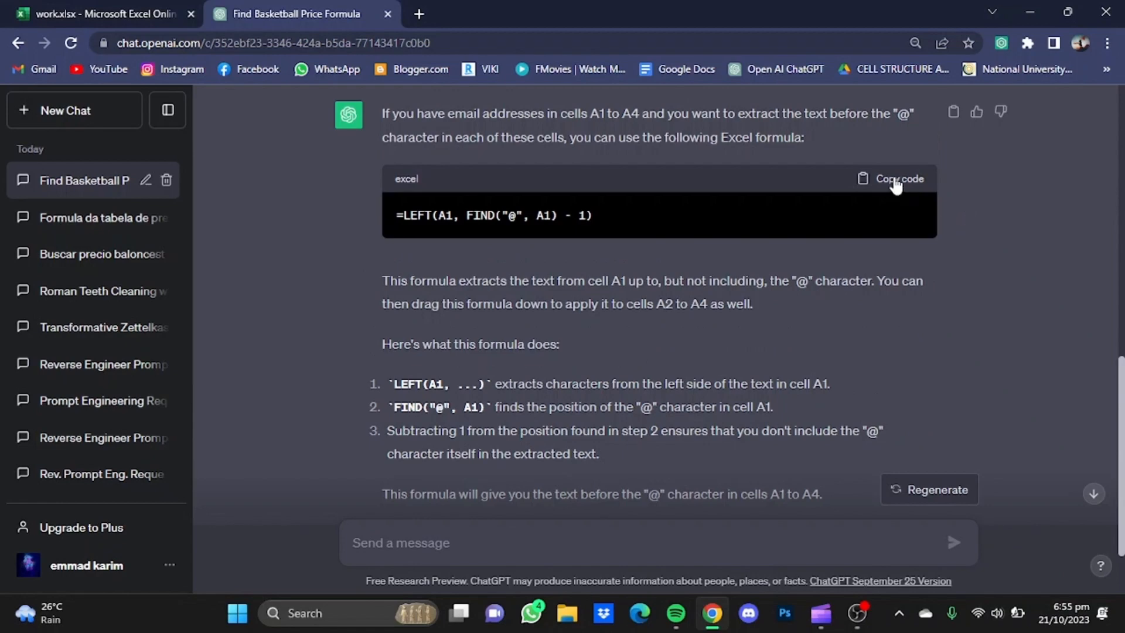
{"action": "left_click", "coordinate": [892, 179]}
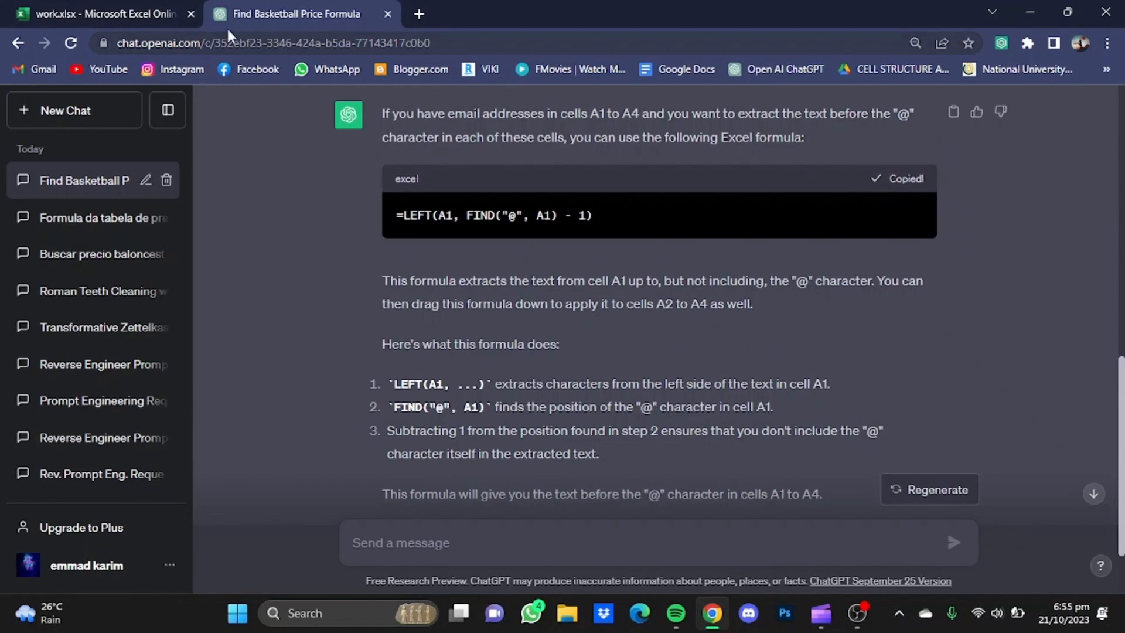
- Fill C1:C4 with the LEFT/FIND formula, showing jimmy, timmy, stewie and peter
{"action": "left_click", "coordinate": [104, 14]}
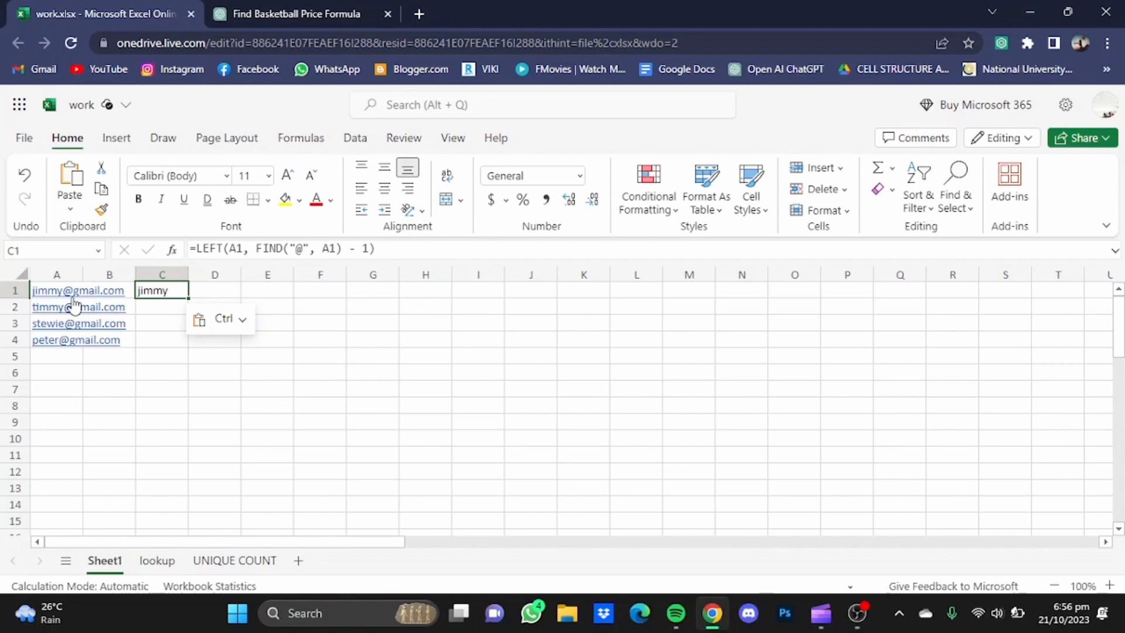
{"action": "mouse_move", "coordinate": [190, 301]}
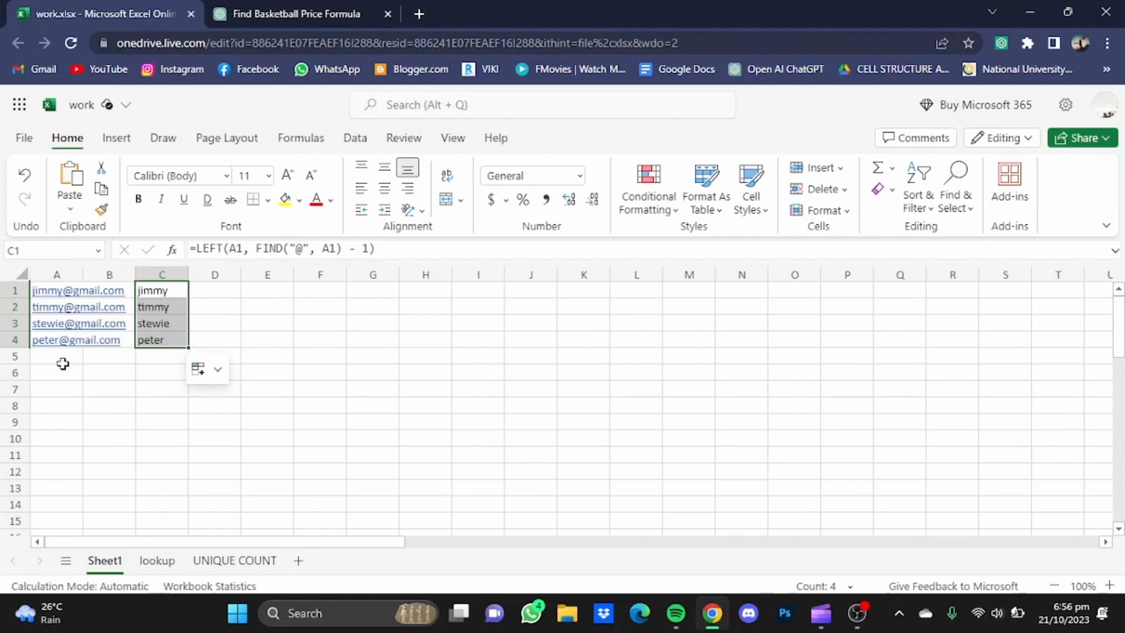
{"action": "left_click", "coordinate": [235, 560]}
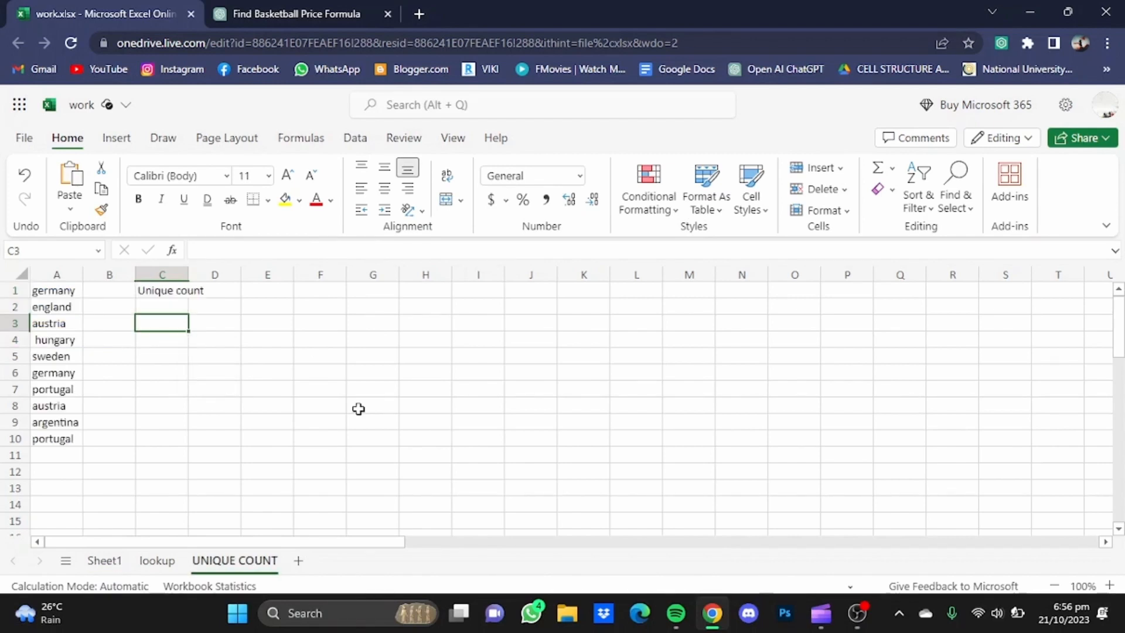
{"action": "mouse_move", "coordinate": [304, 409]}
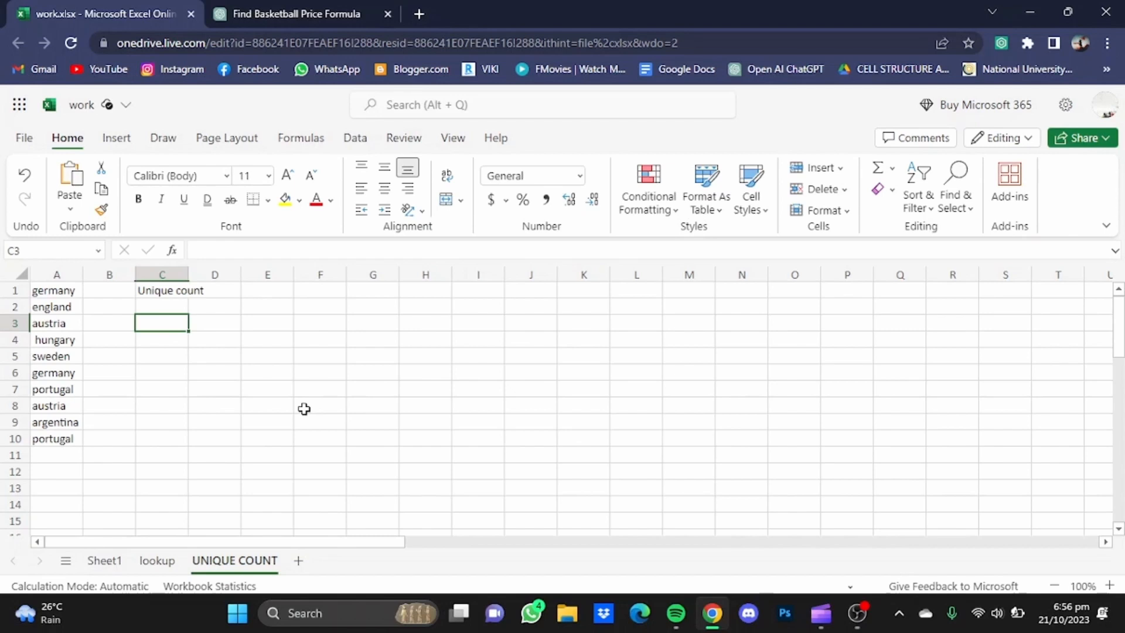
{"action": "mouse_move", "coordinate": [97, 336]}
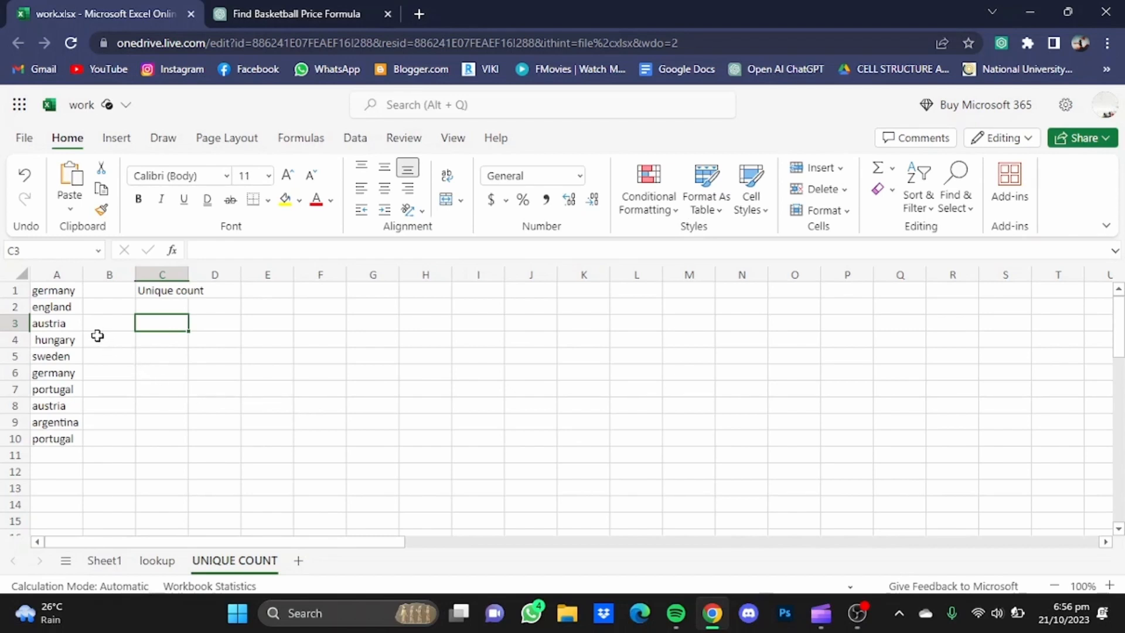
{"action": "mouse_move", "coordinate": [91, 323]}
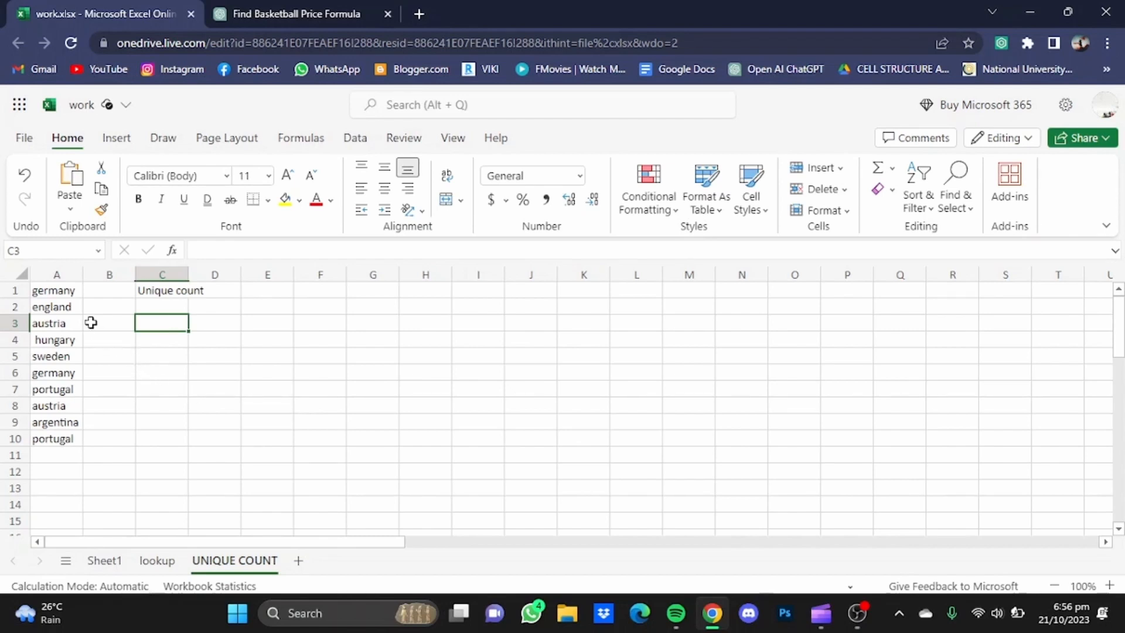
{"action": "mouse_move", "coordinate": [123, 400]}
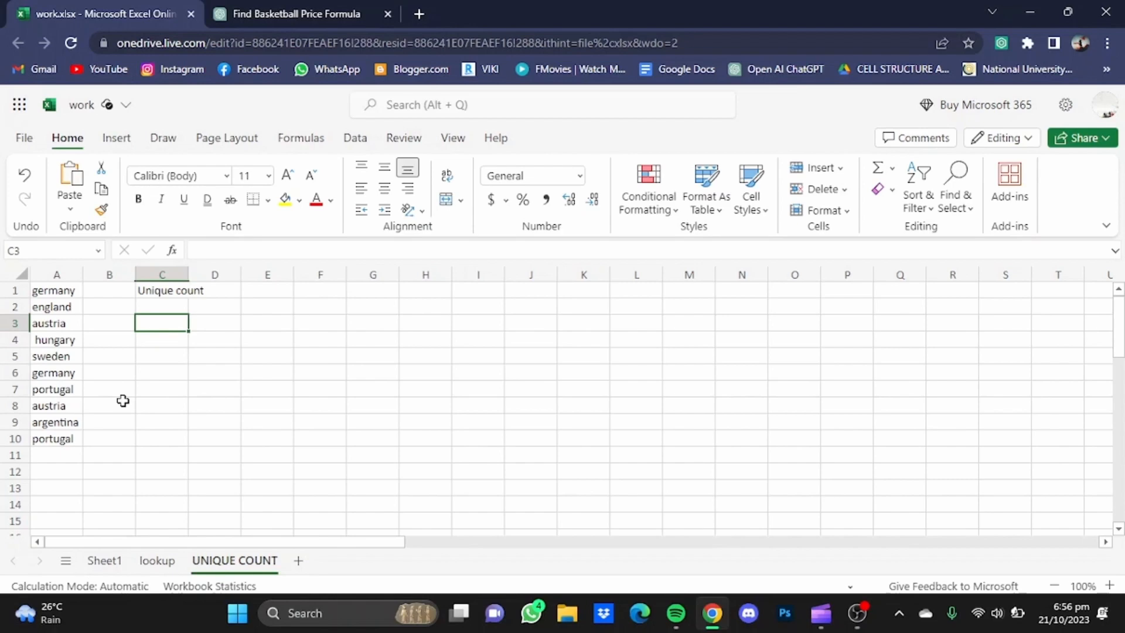
- Ask ChatGPT for a formula counting unique values as a number, and copy the SUM/COUNTIF answer
{"action": "left_click", "coordinate": [294, 13]}
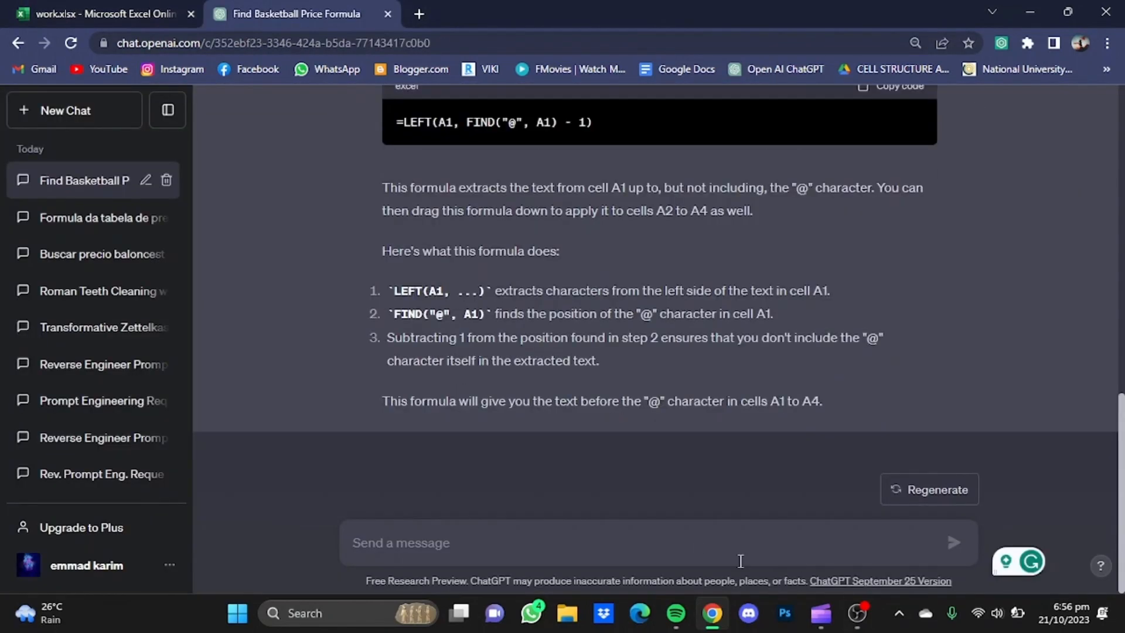
{"action": "type", "text": "give me excel formula for"}
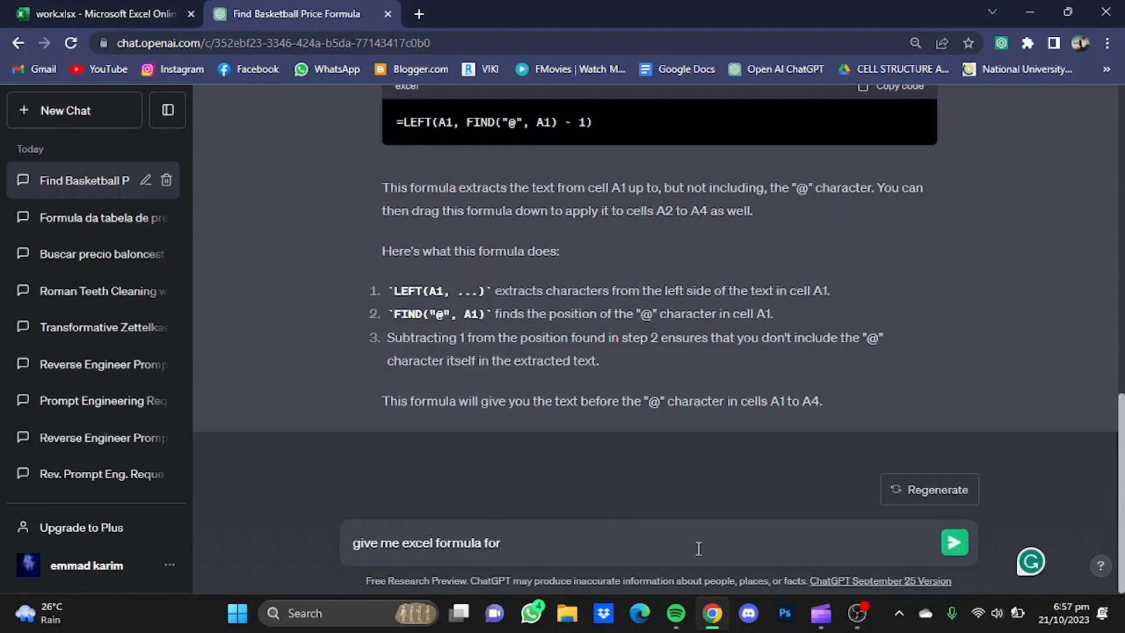
{"action": "type", "text": "counti"}
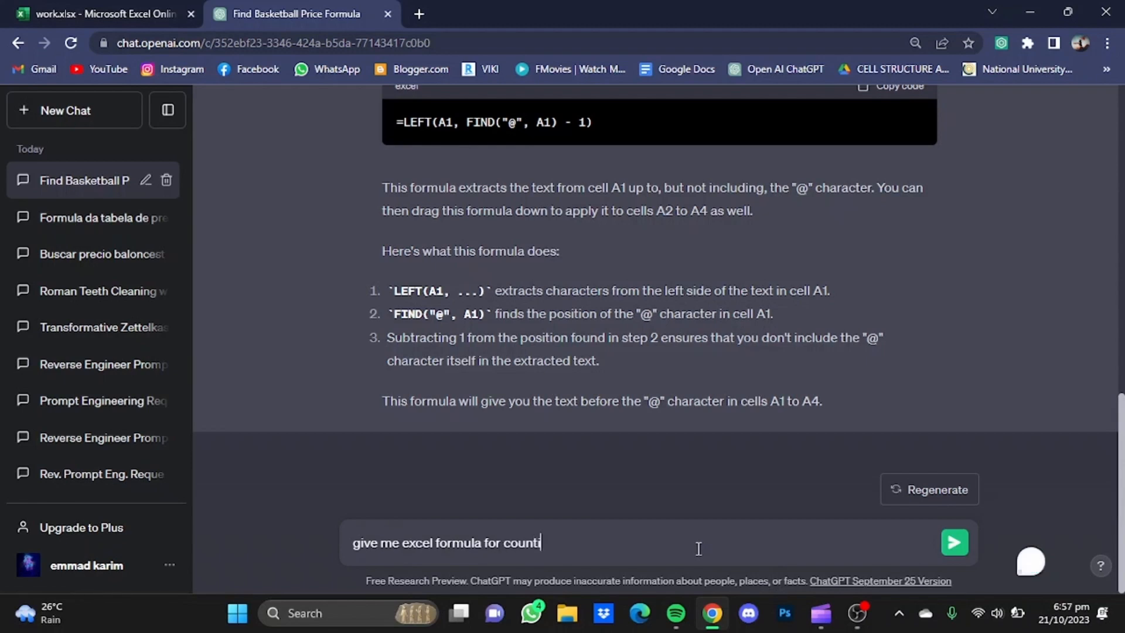
{"action": "type", "text": "ng uniq"}
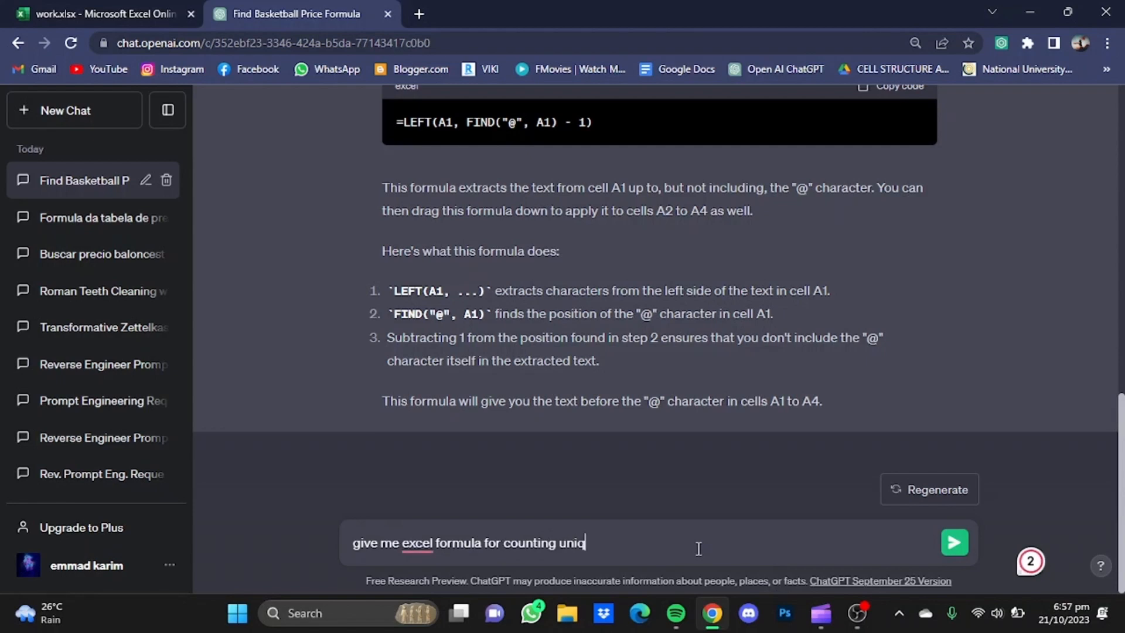
{"action": "type", "text": "ue values in a list and r"}
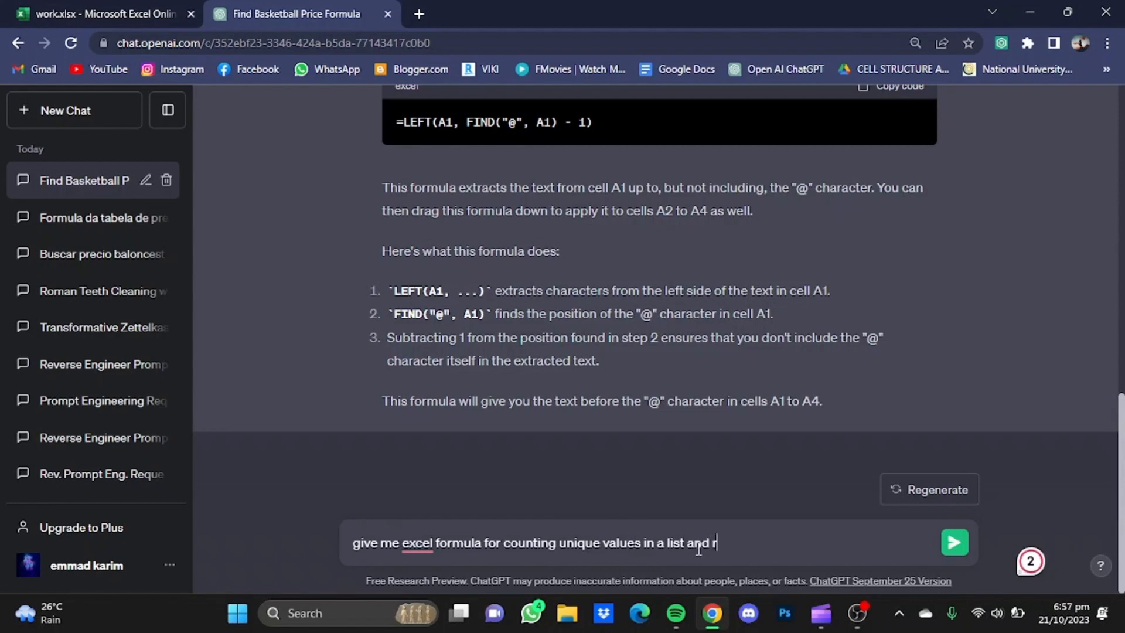
{"action": "type", "text": "eturning"}
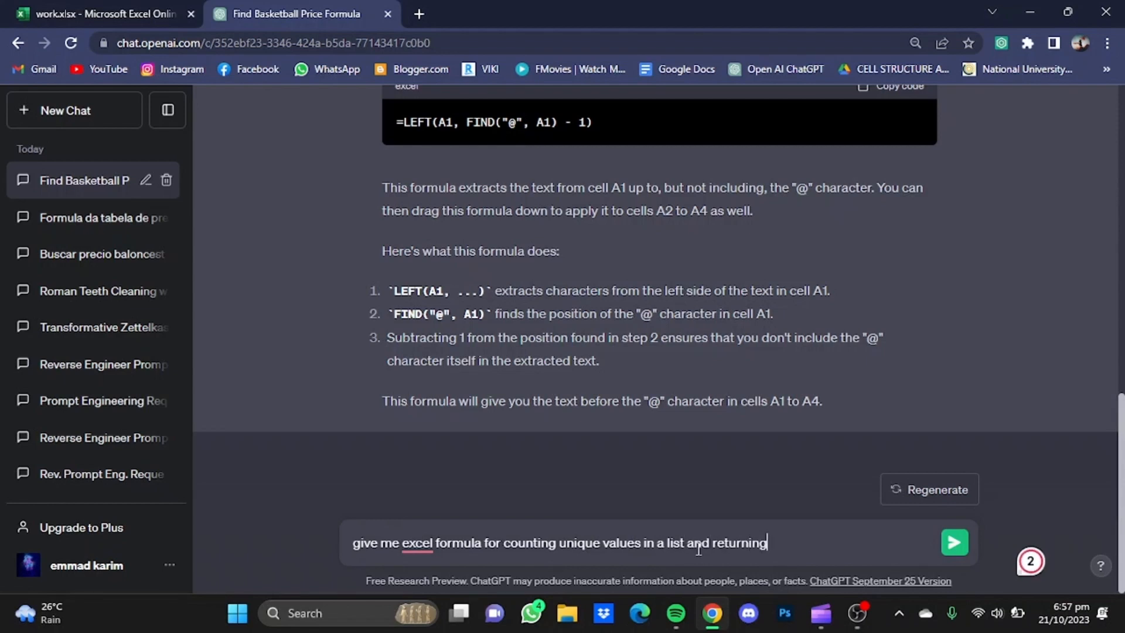
{"action": "type", "text": "me"}
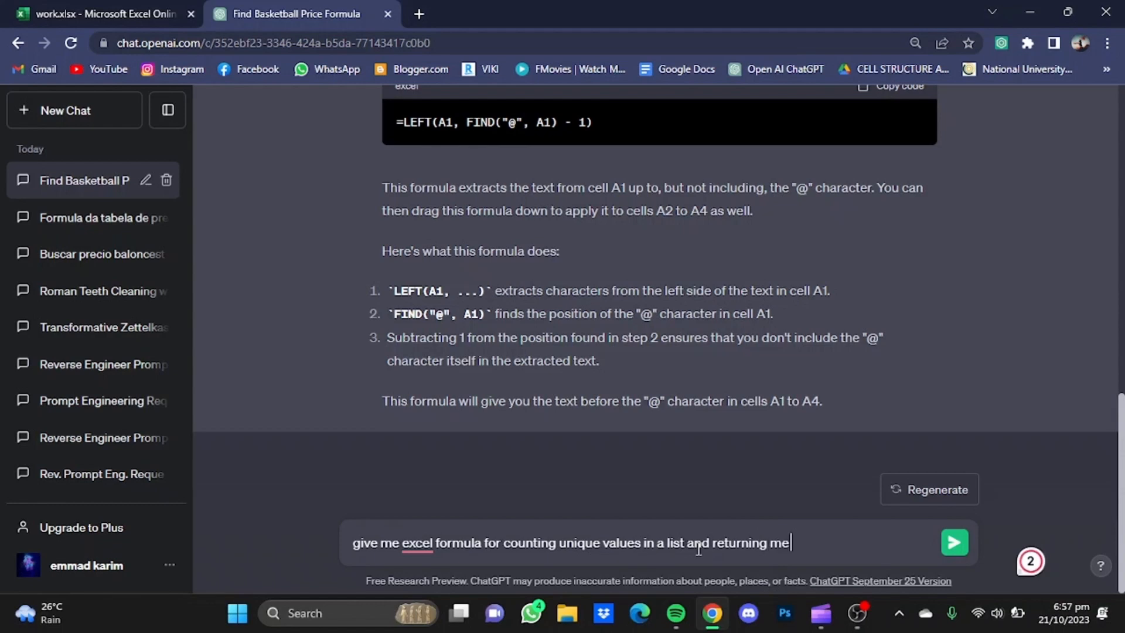
{"action": "type", "text": "the results in"}
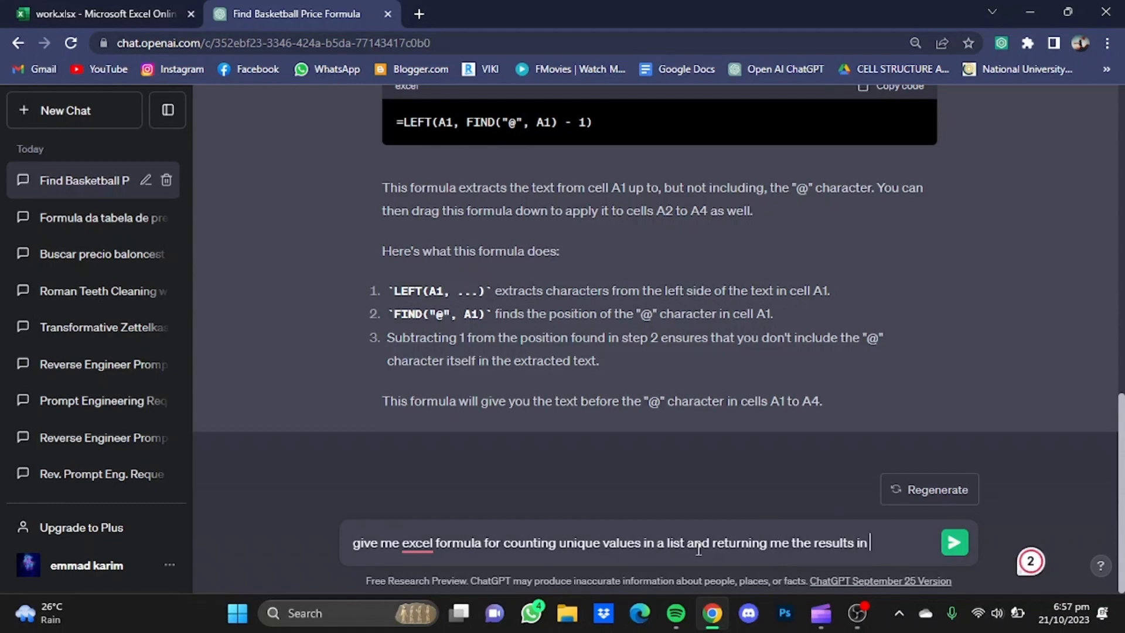
{"action": "type", "text": "a number"}
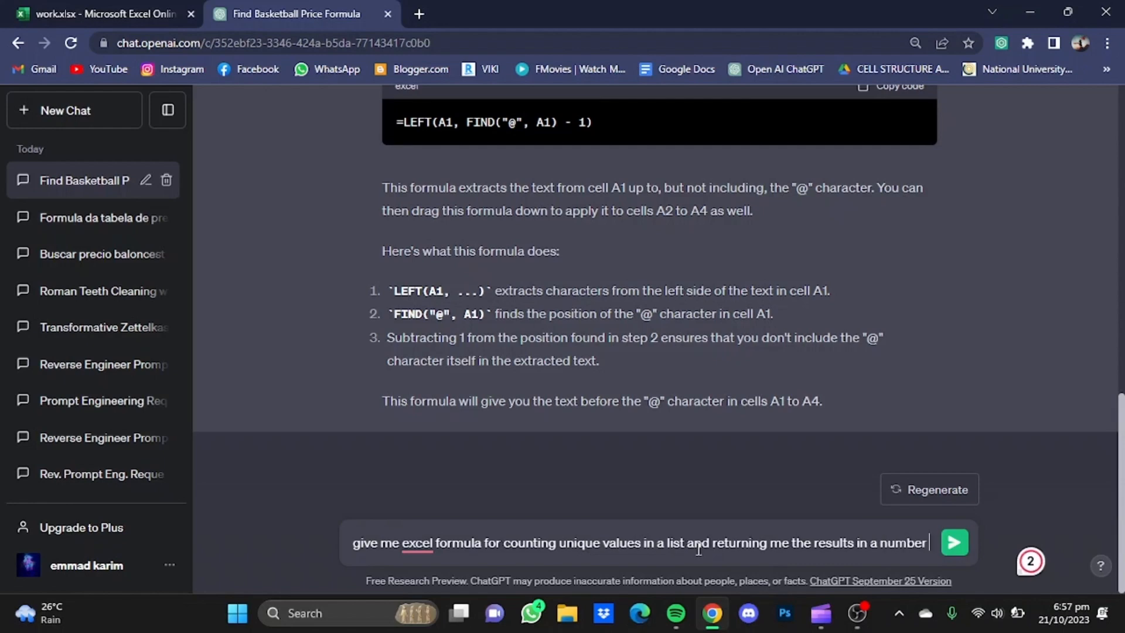
{"action": "left_click", "coordinate": [954, 543]}
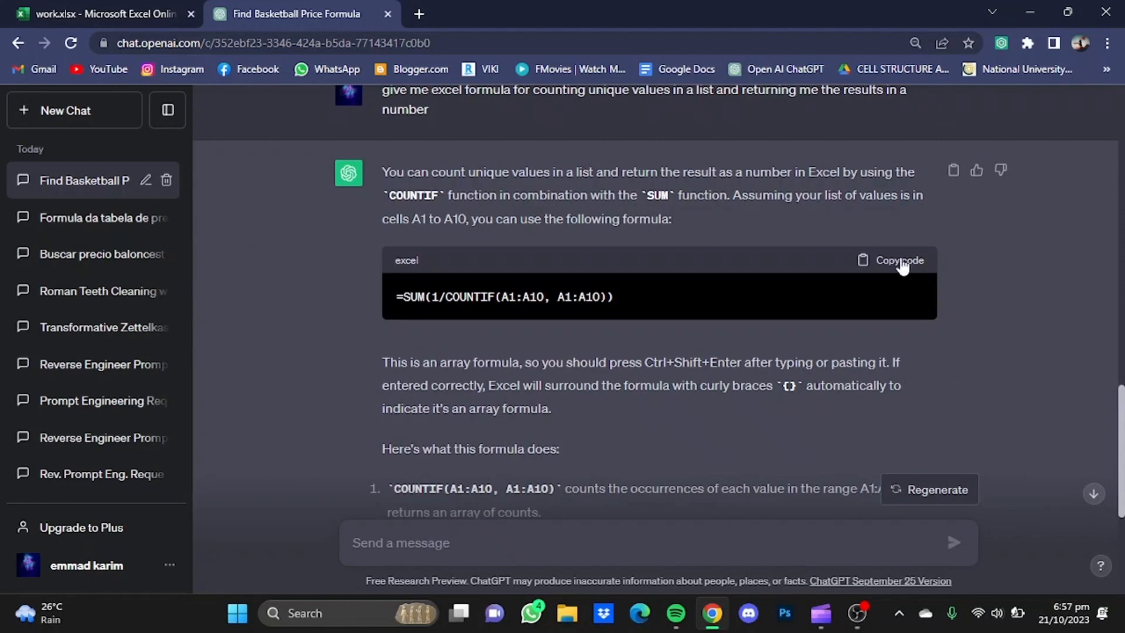
{"action": "left_click", "coordinate": [898, 259]}
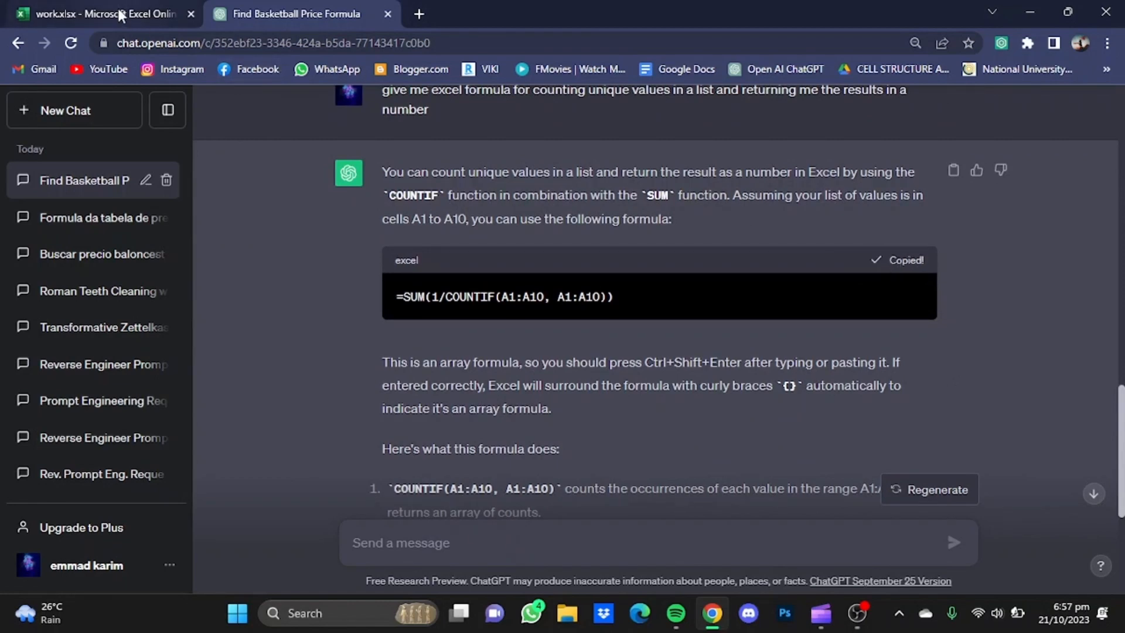
- Enter =SUM(1/COUNTIF(A1:A10, A1:A10)) in C3, returning 7 unique countries
{"action": "left_click", "coordinate": [100, 13]}
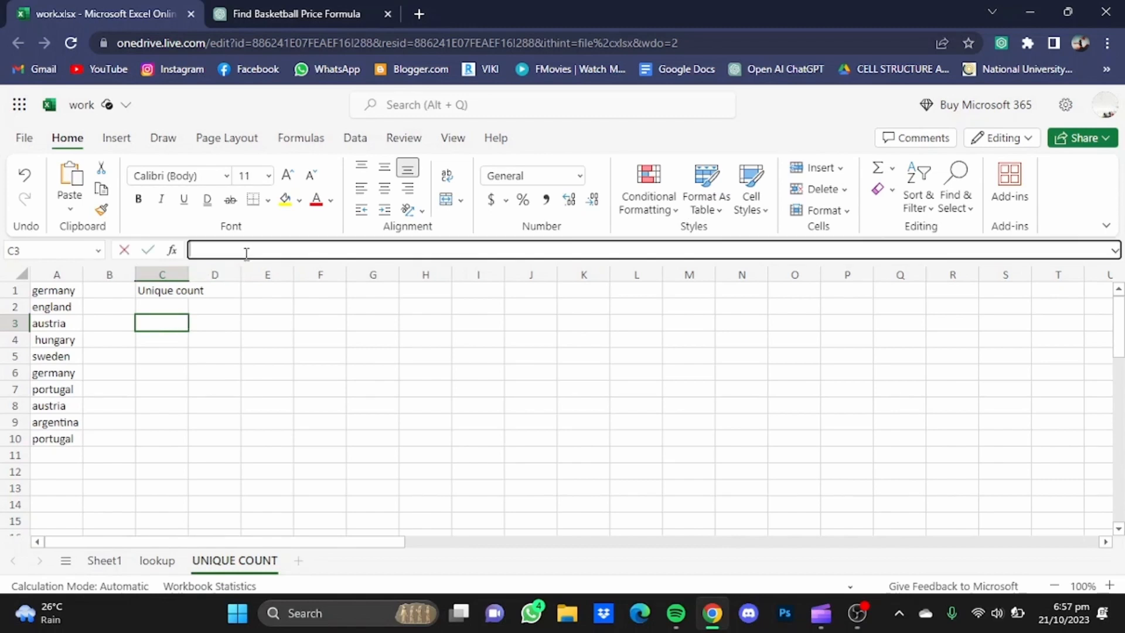
{"action": "type", "text": "=SUM(1/COUNTIF(A1:A10, A1:A10))"}
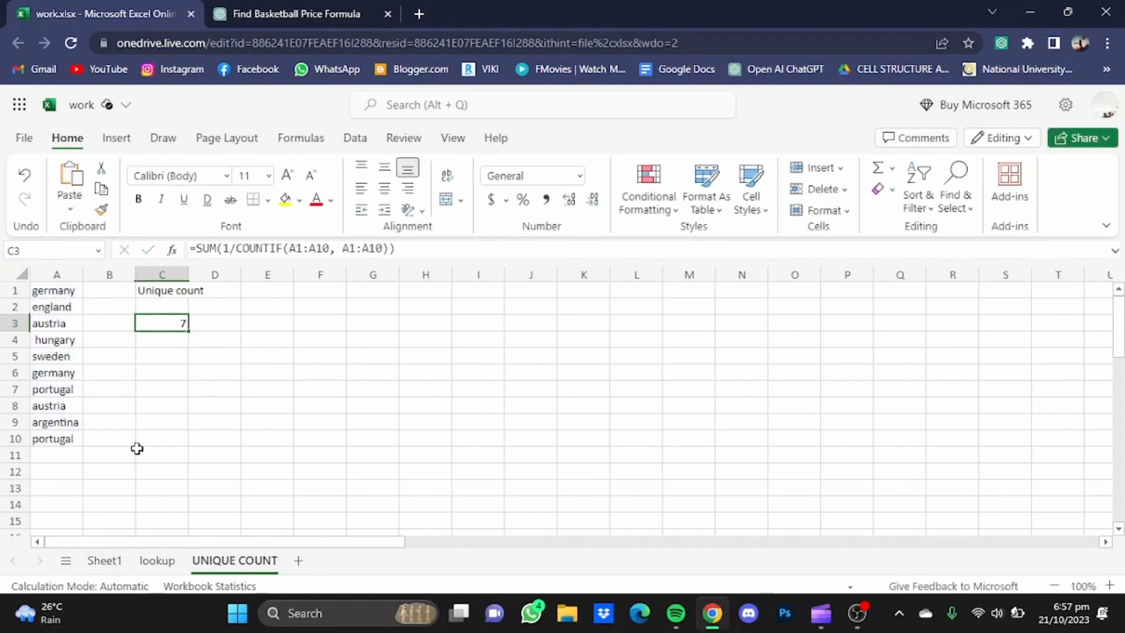
{"action": "mouse_move", "coordinate": [165, 314]}
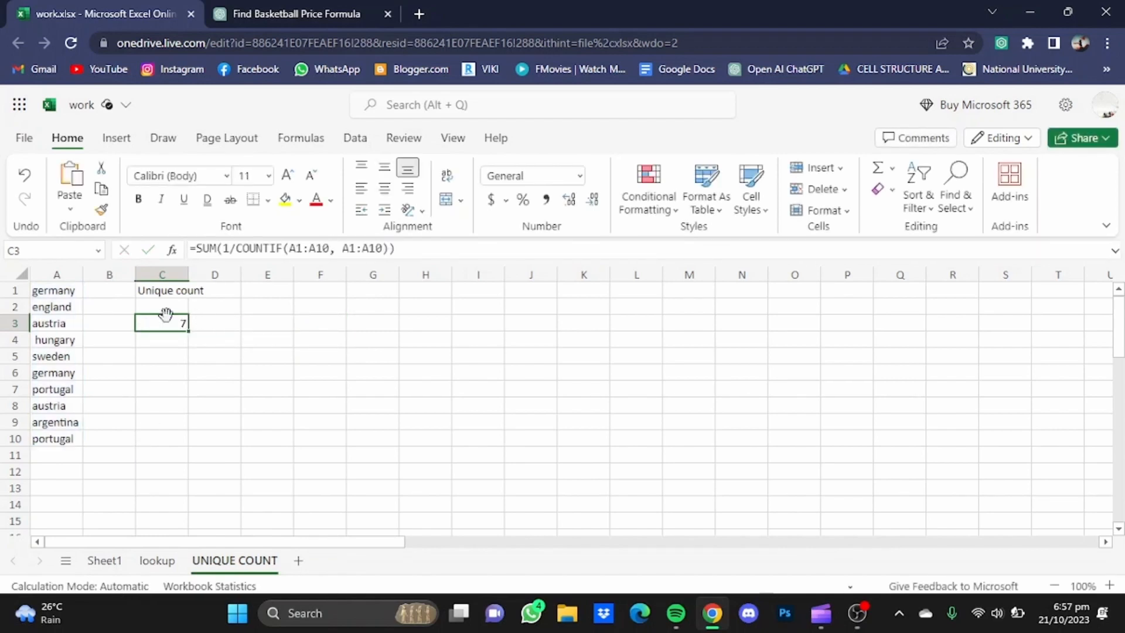